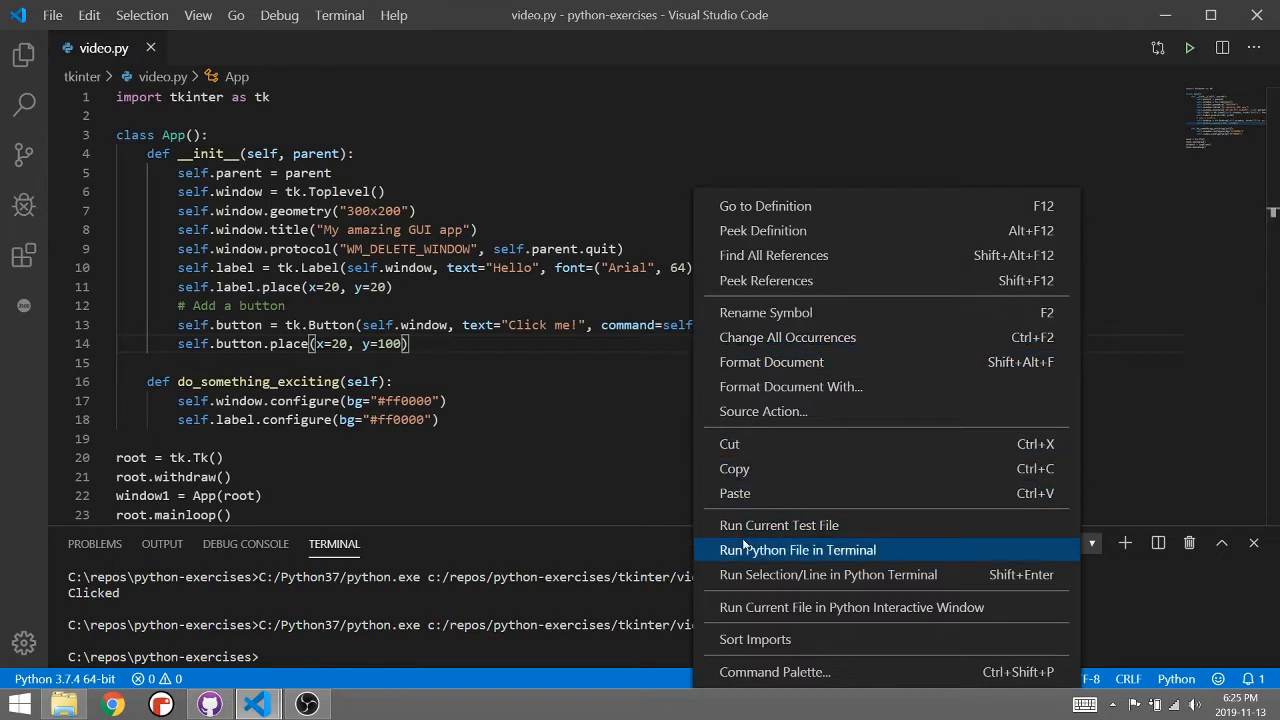
Step: Run the Tkinter script, confirm Click me turns the window red, then close the app
{"action": "left_click", "coordinate": [796, 548]}
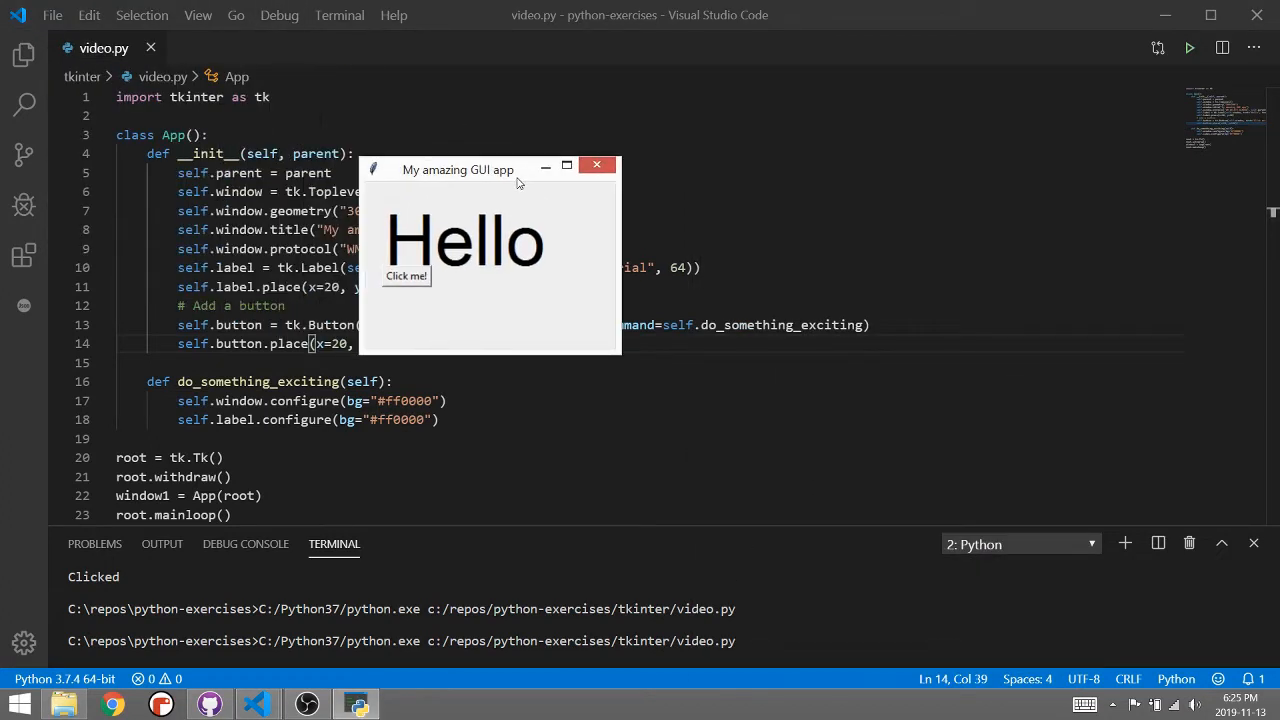
{"action": "left_click", "coordinate": [406, 276]}
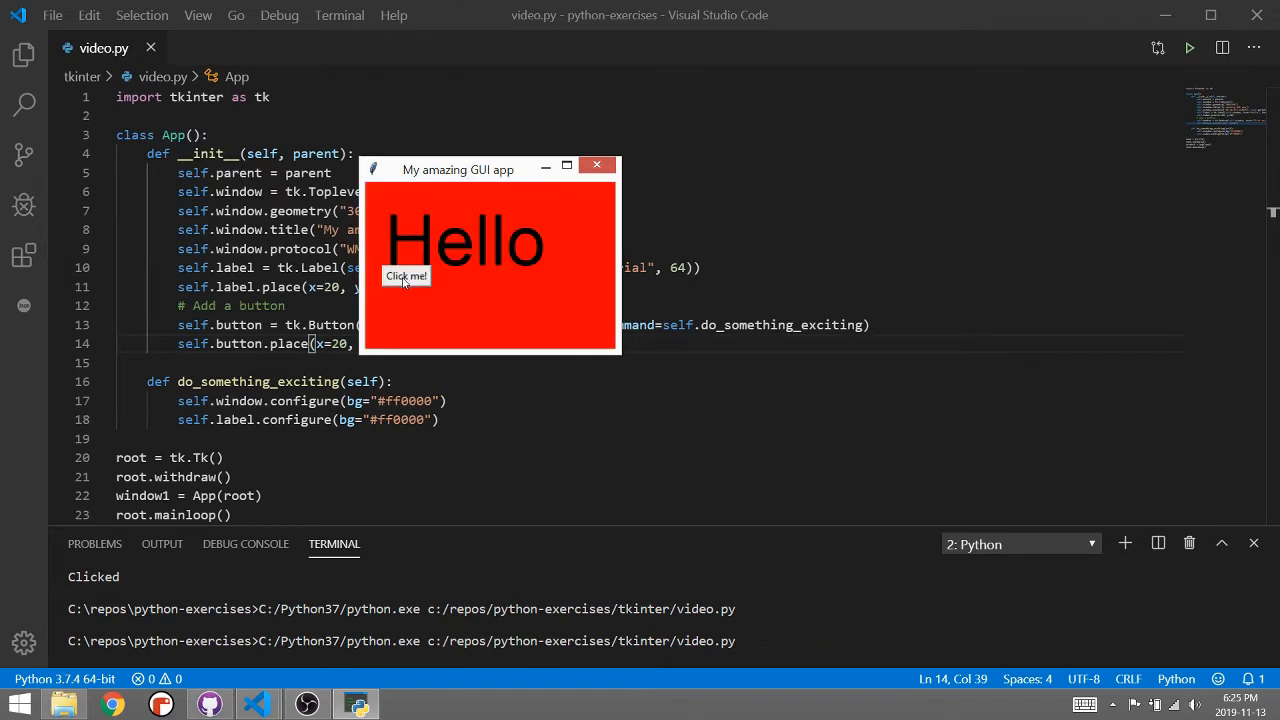
{"action": "mouse_move", "coordinate": [598, 184]}
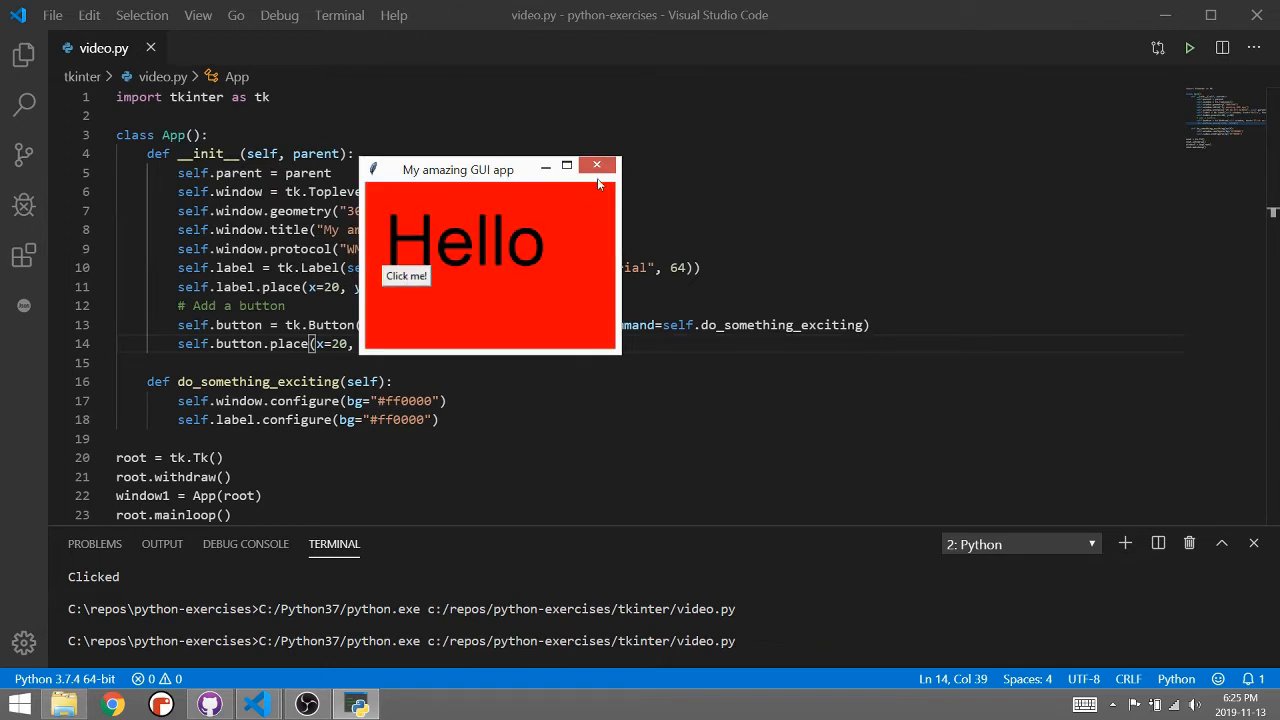
{"action": "mouse_move", "coordinate": [596, 164]}
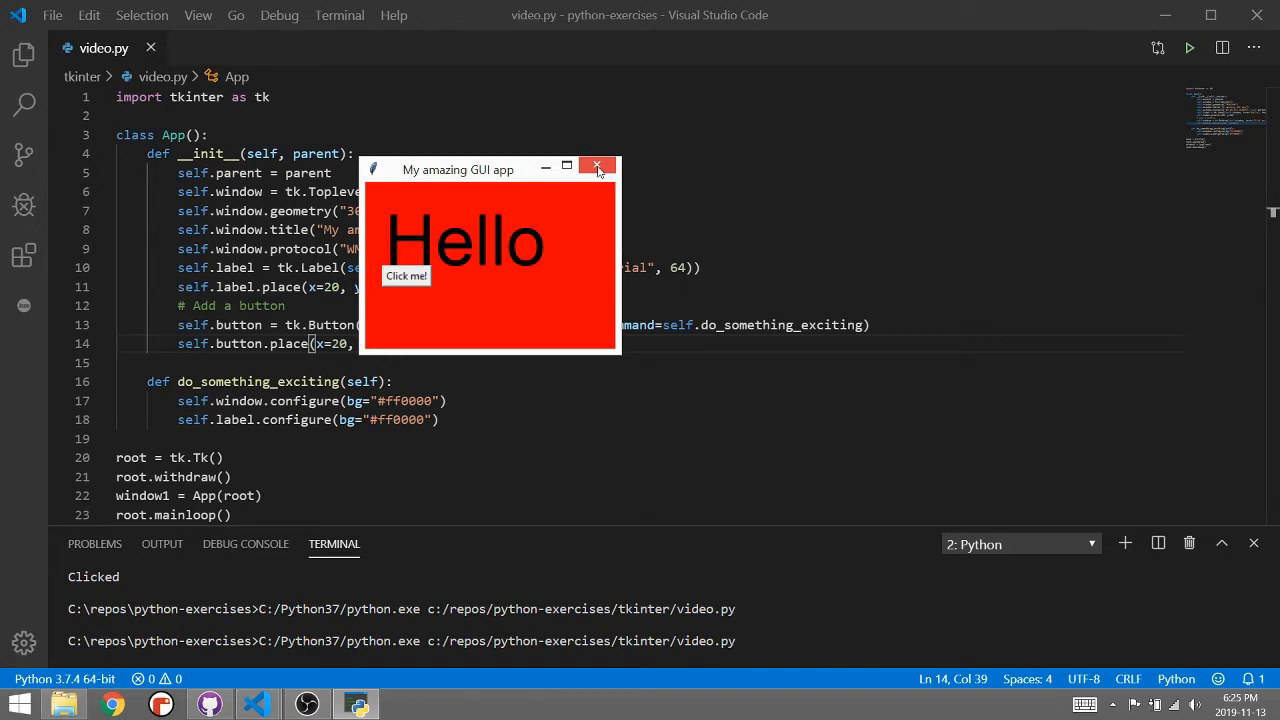
{"action": "left_click", "coordinate": [598, 164]}
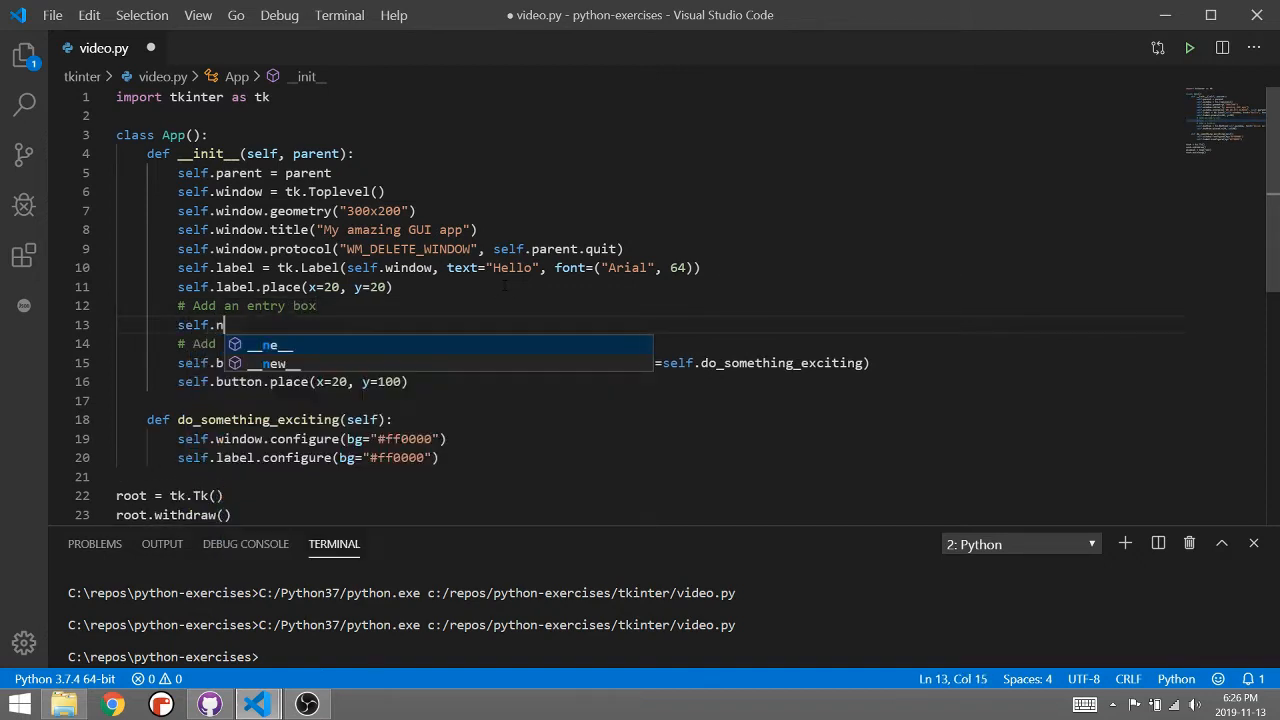
Step: Add self.name_entry = tk.Entry(self.window, text="Groot") under the entry-box comment
{"action": "type", "text": "ame"}
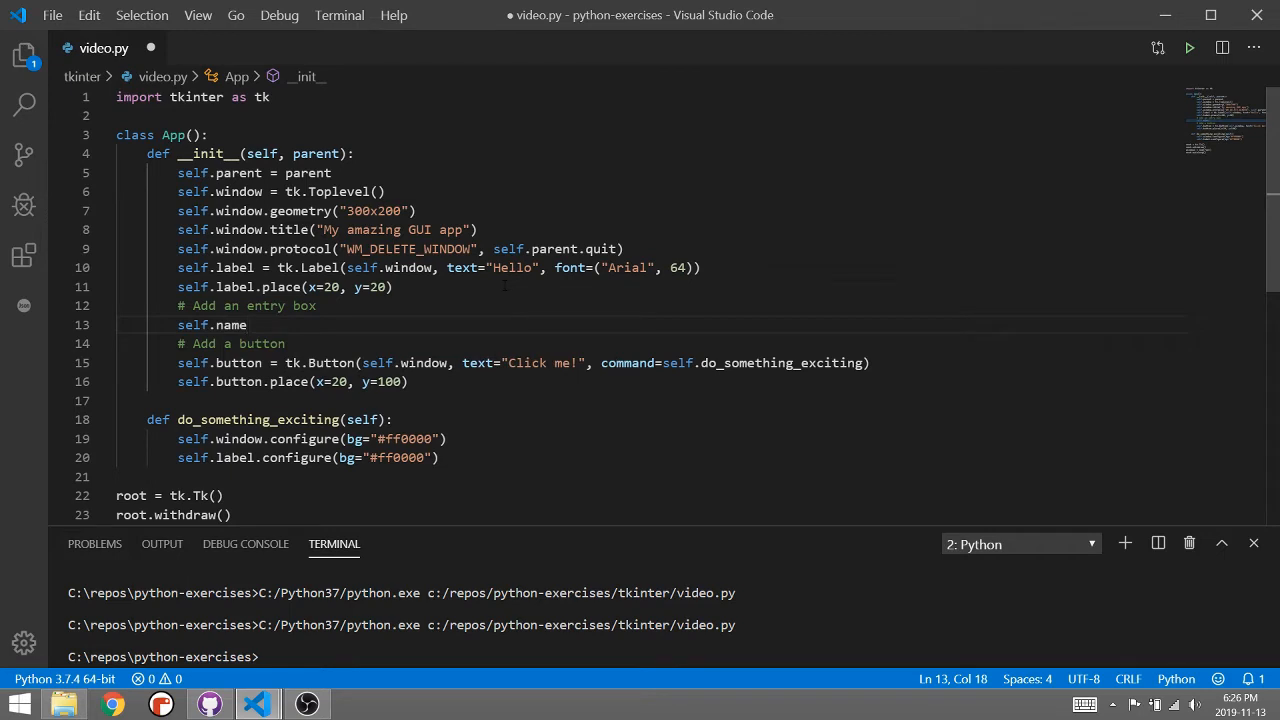
{"action": "type", "text": "_"}
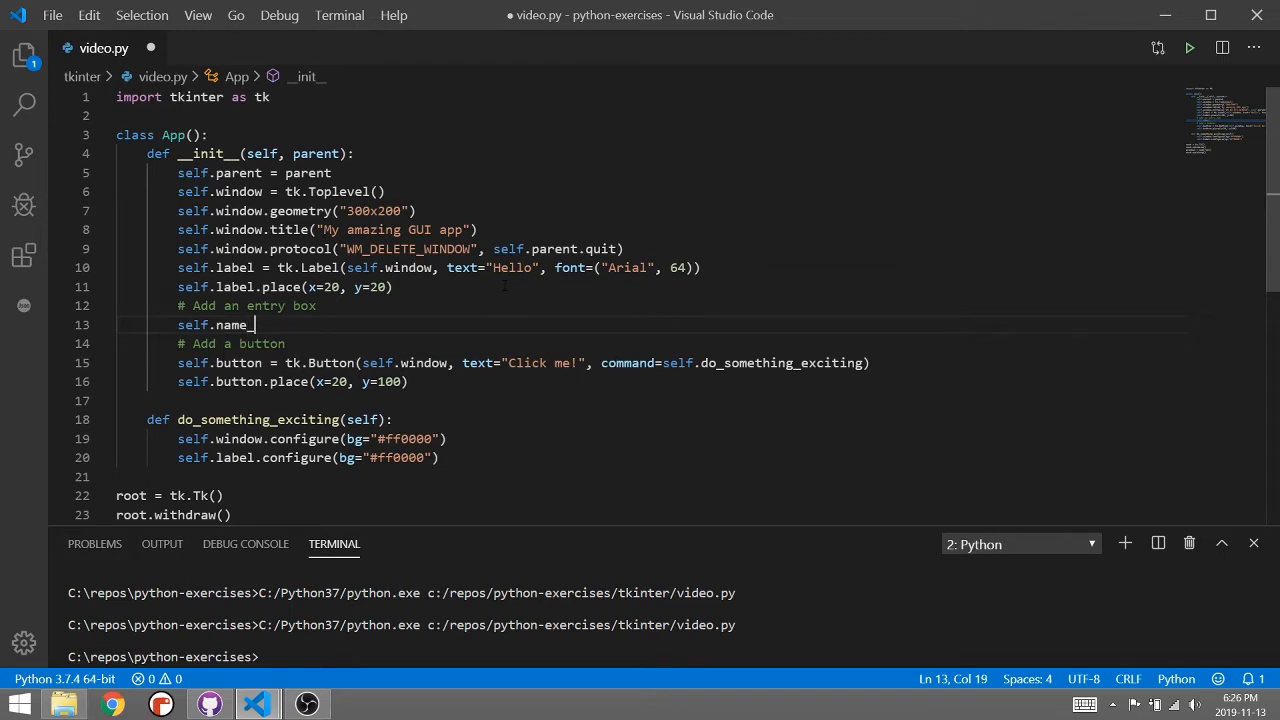
{"action": "type", "text": "entry"}
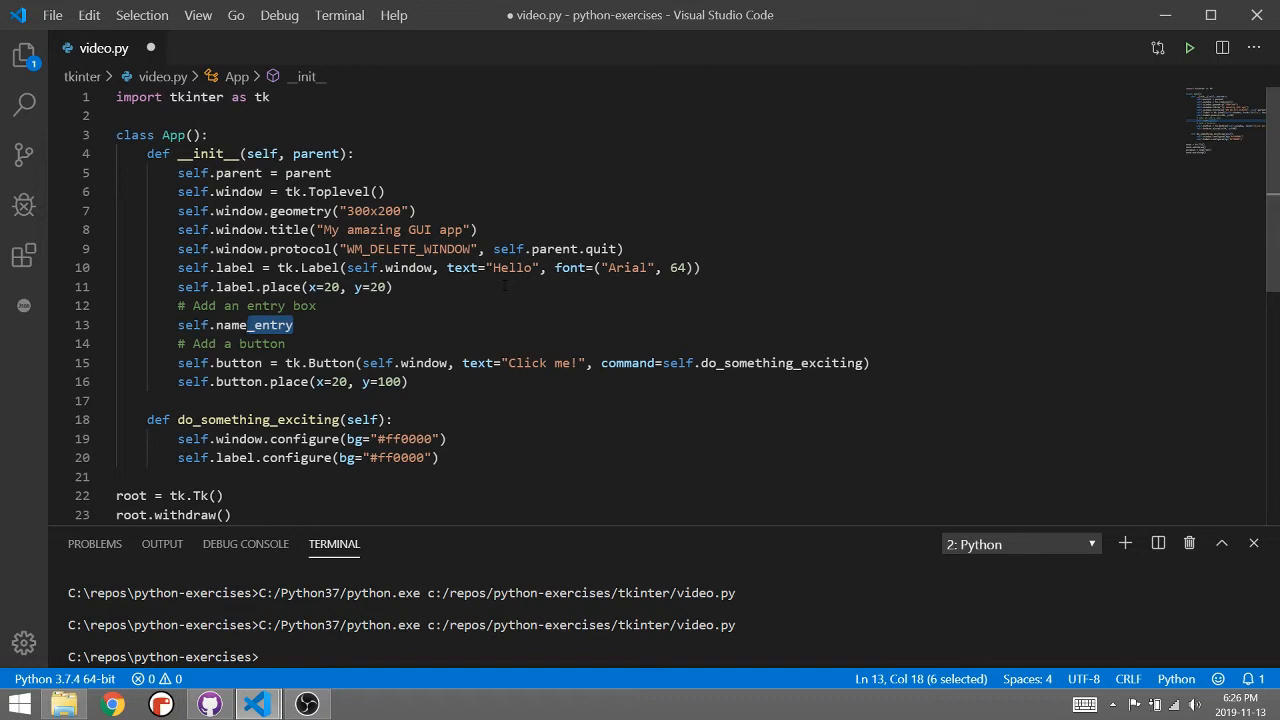
{"action": "left_click", "coordinate": [264, 324]}
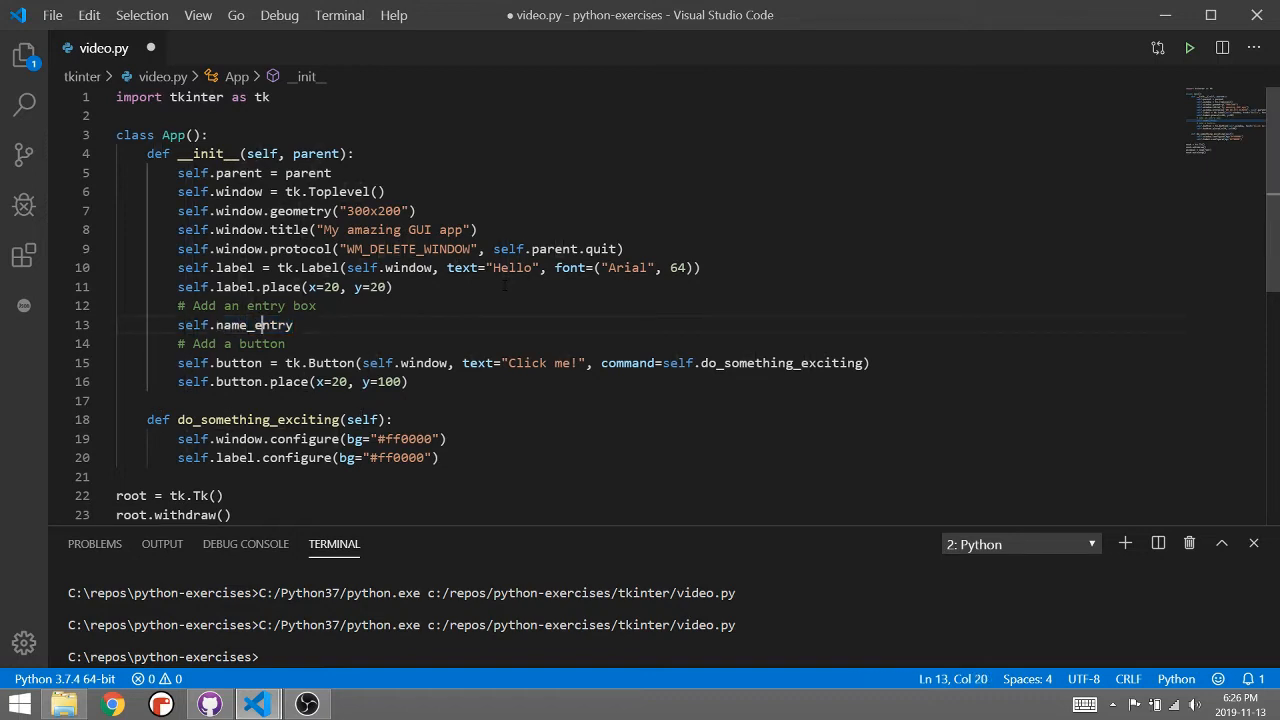
{"action": "double_click", "coordinate": [224, 324]}
{"action": "type", "text": " ="}
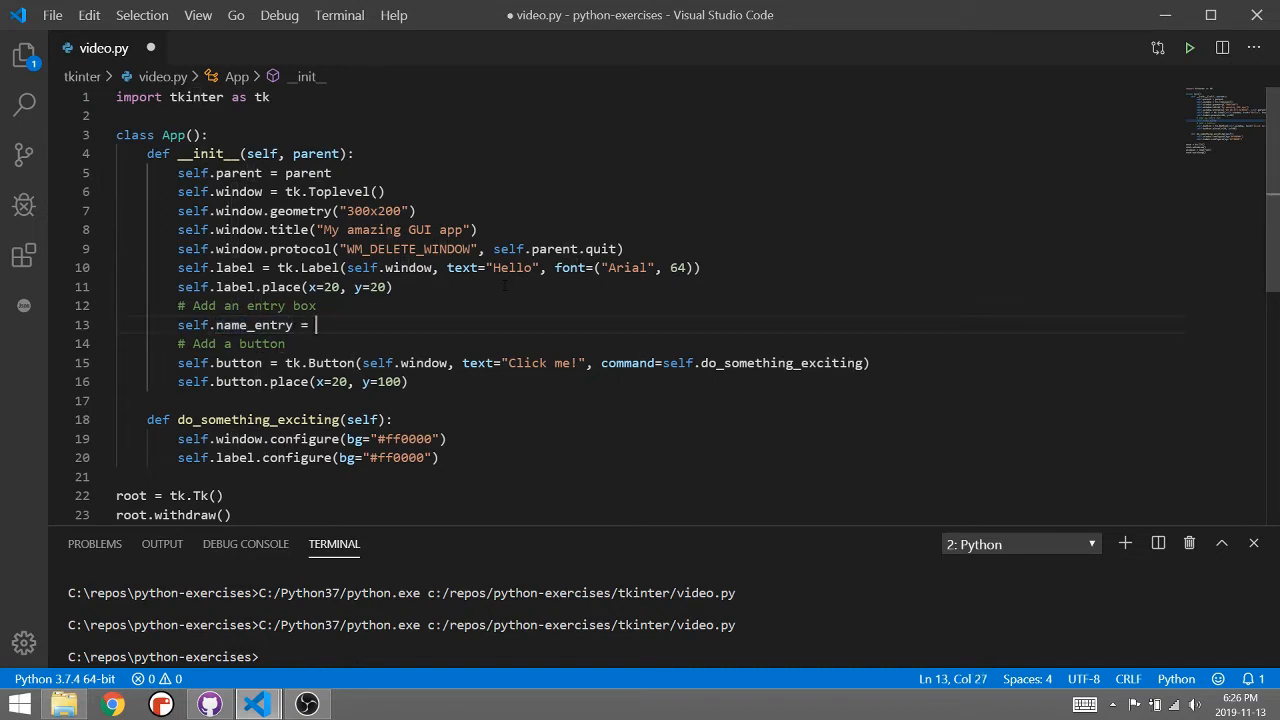
{"action": "type", "text": "tk.Entry("}
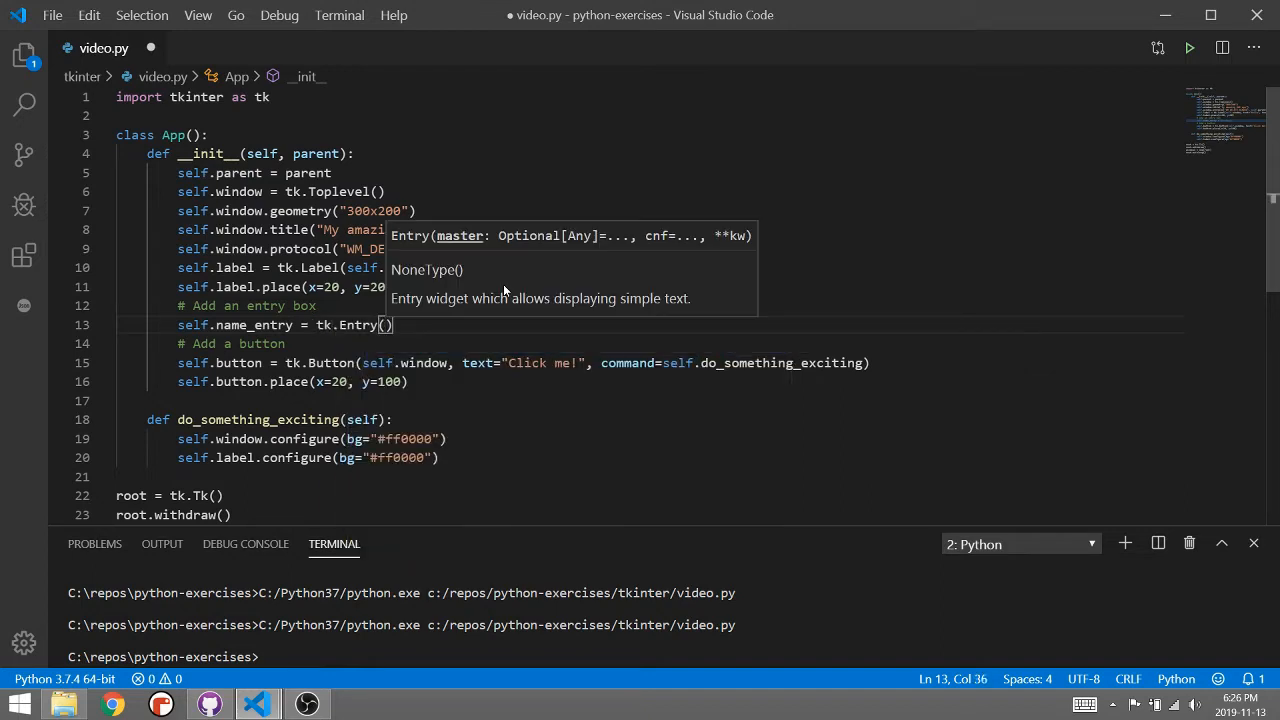
{"action": "type", "text": "self.window, text=\""}
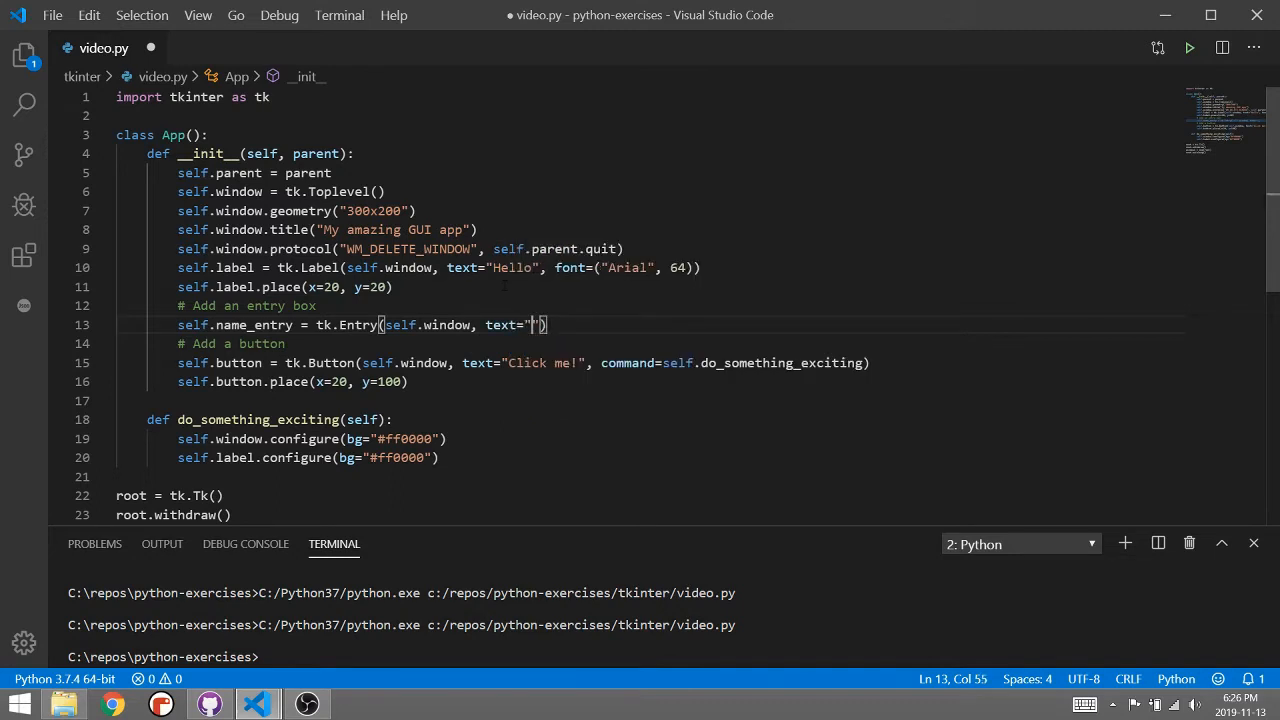
{"action": "type", "text": "Groot"}
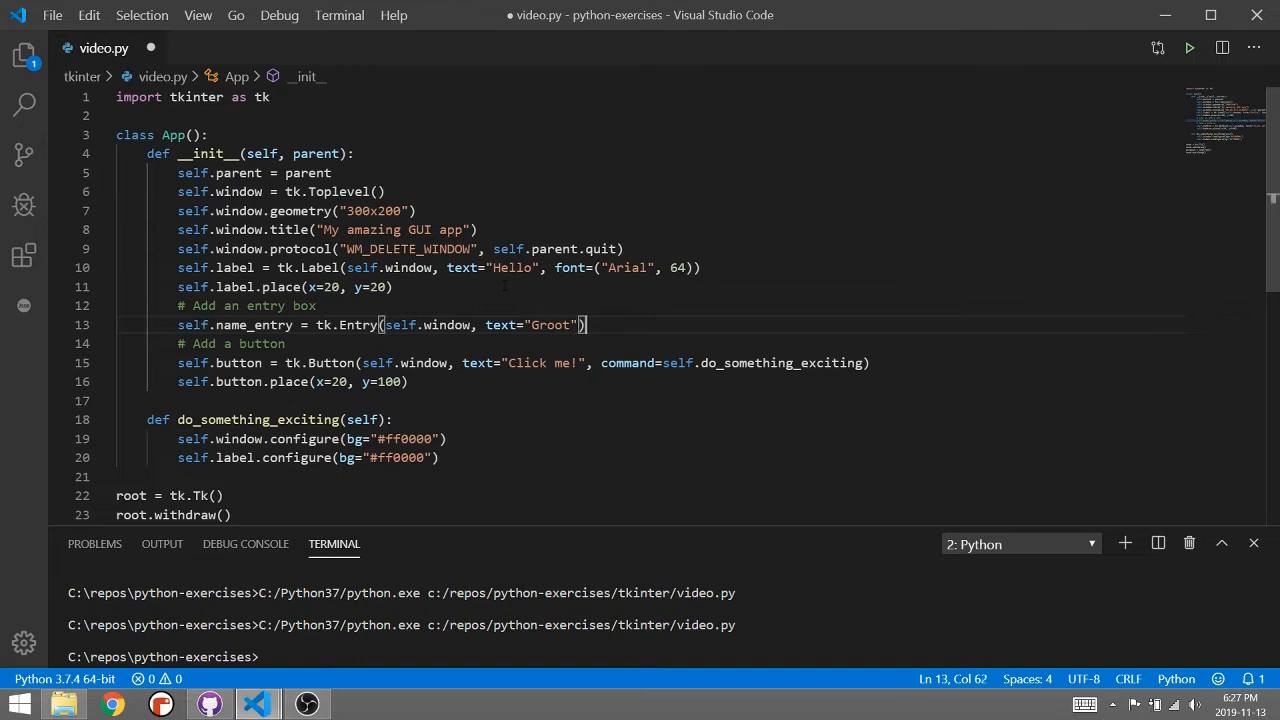
Step: Place the entry box with self.name_entry.place(x=20, y=150)
{"action": "type", "text": "self."}
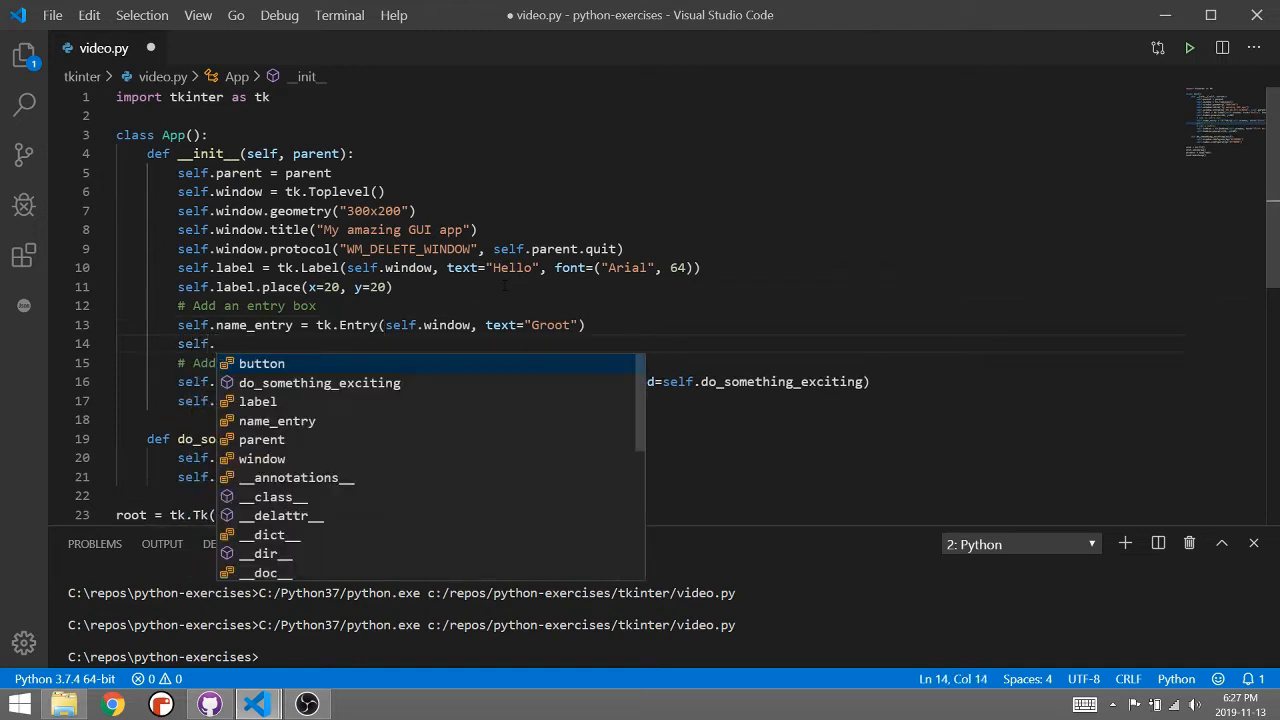
{"action": "type", "text": "name_entry.place(x"}
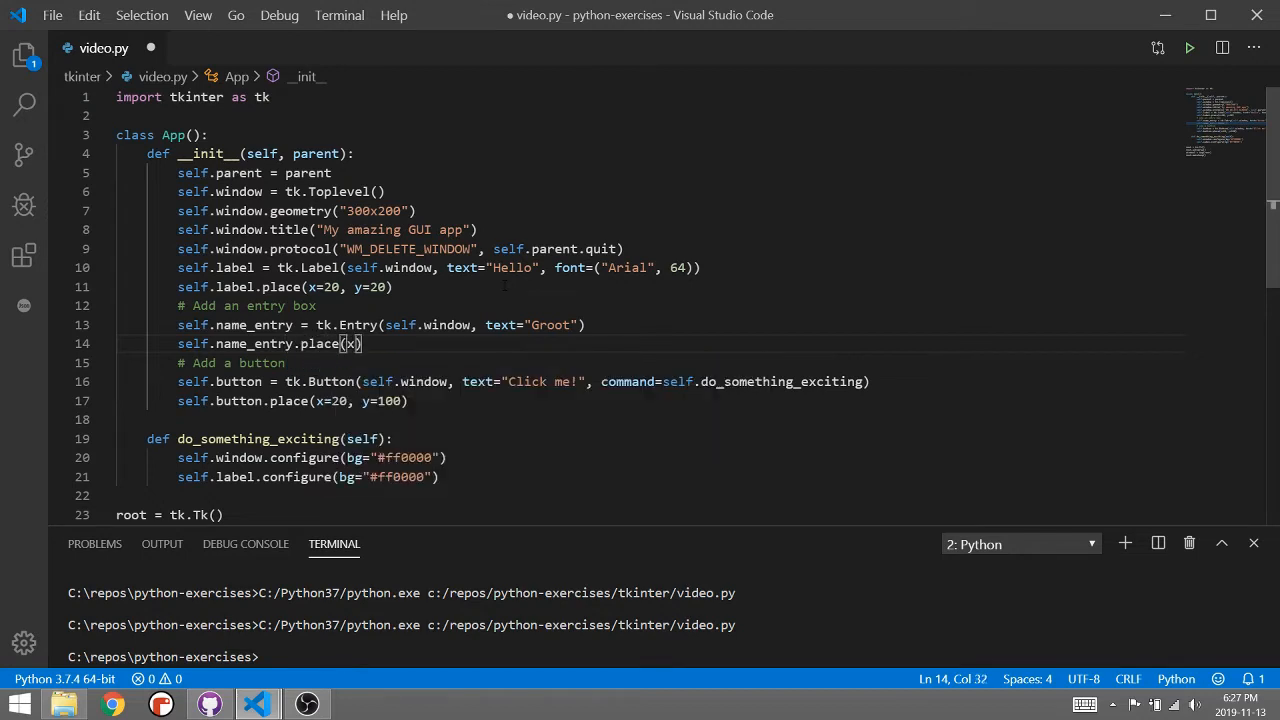
{"action": "type", "text": "=20,"}
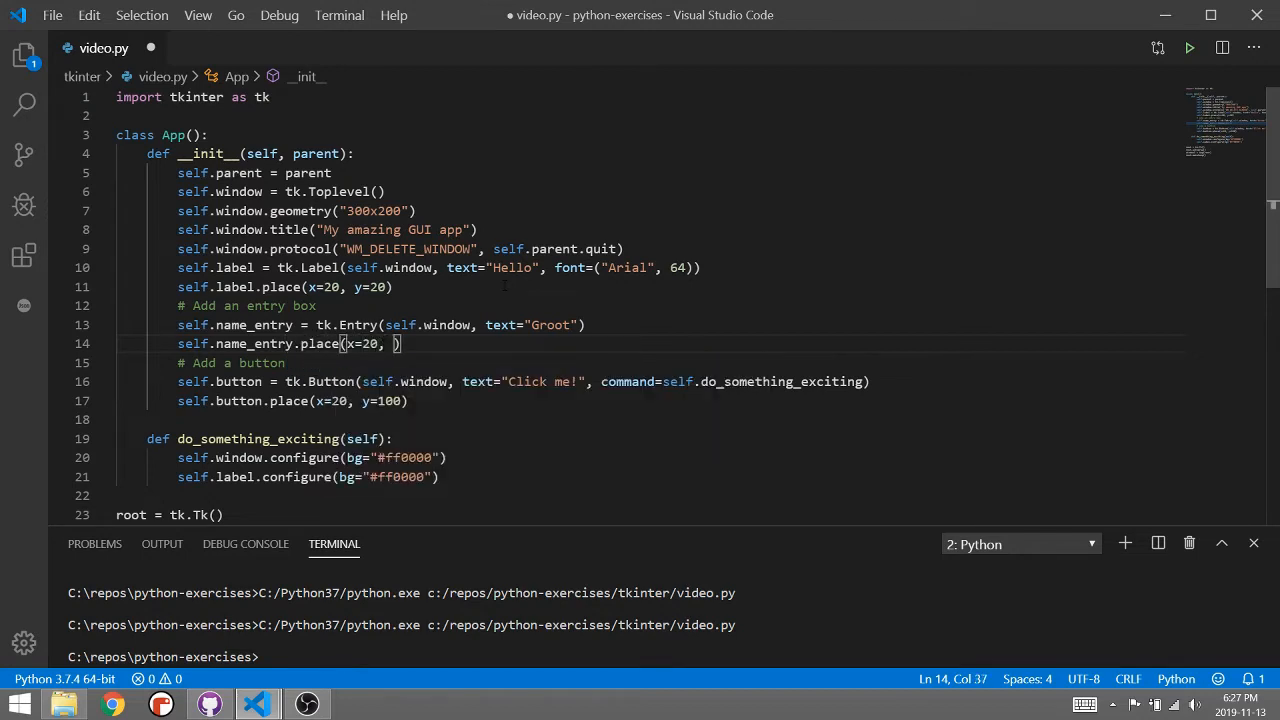
{"action": "type", "text": "y="}
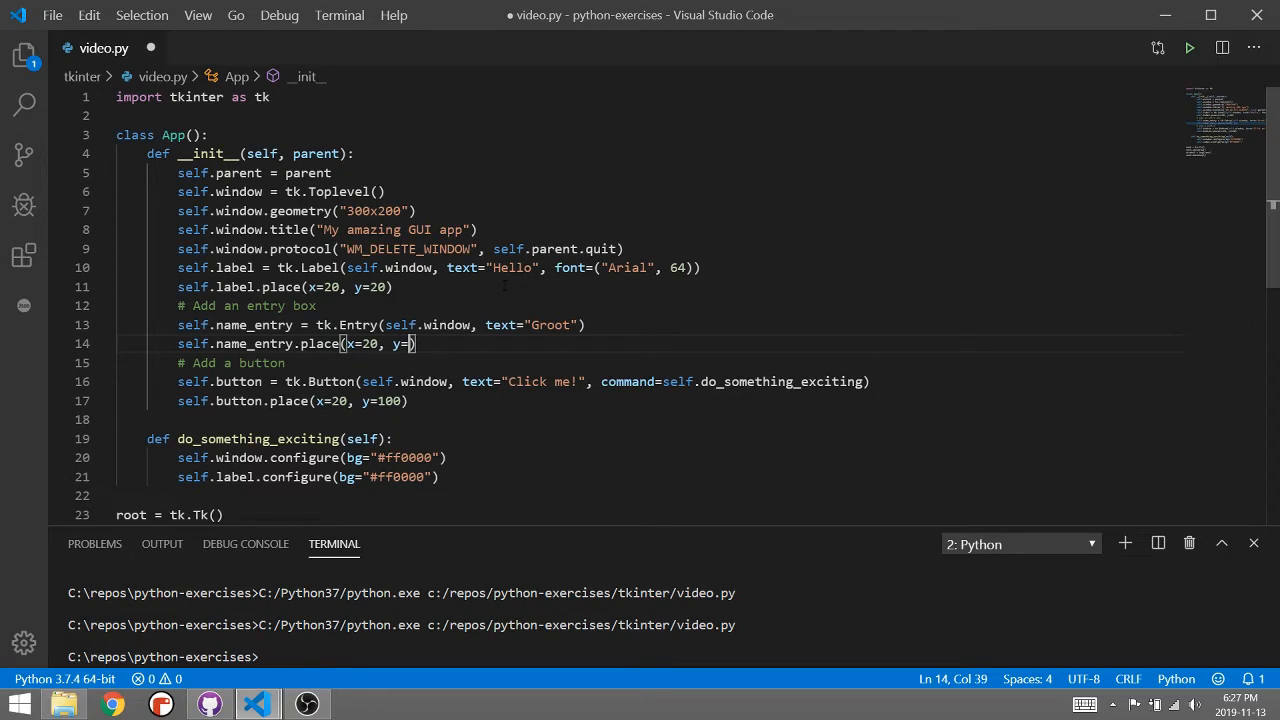
{"action": "type", "text": "150"}
{"action": "left_click", "coordinate": [262, 400]}
{"action": "type", "text": "2"}
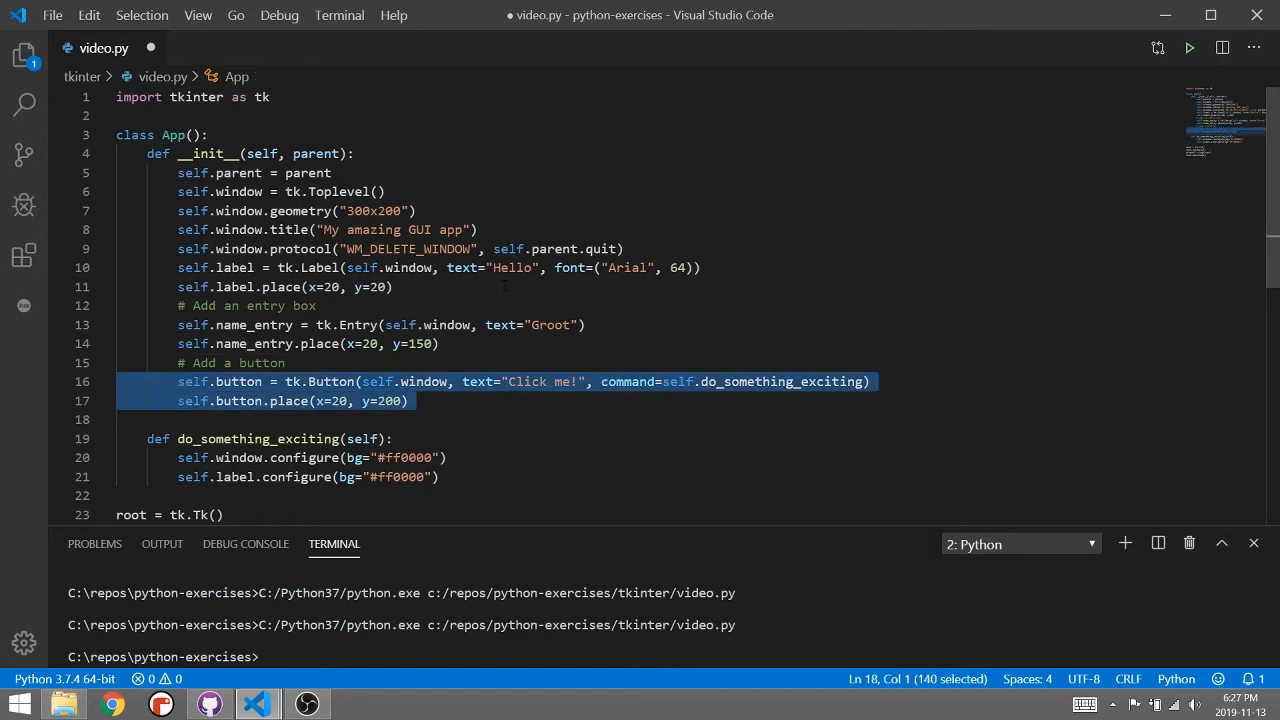
{"action": "left_click", "coordinate": [116, 364]}
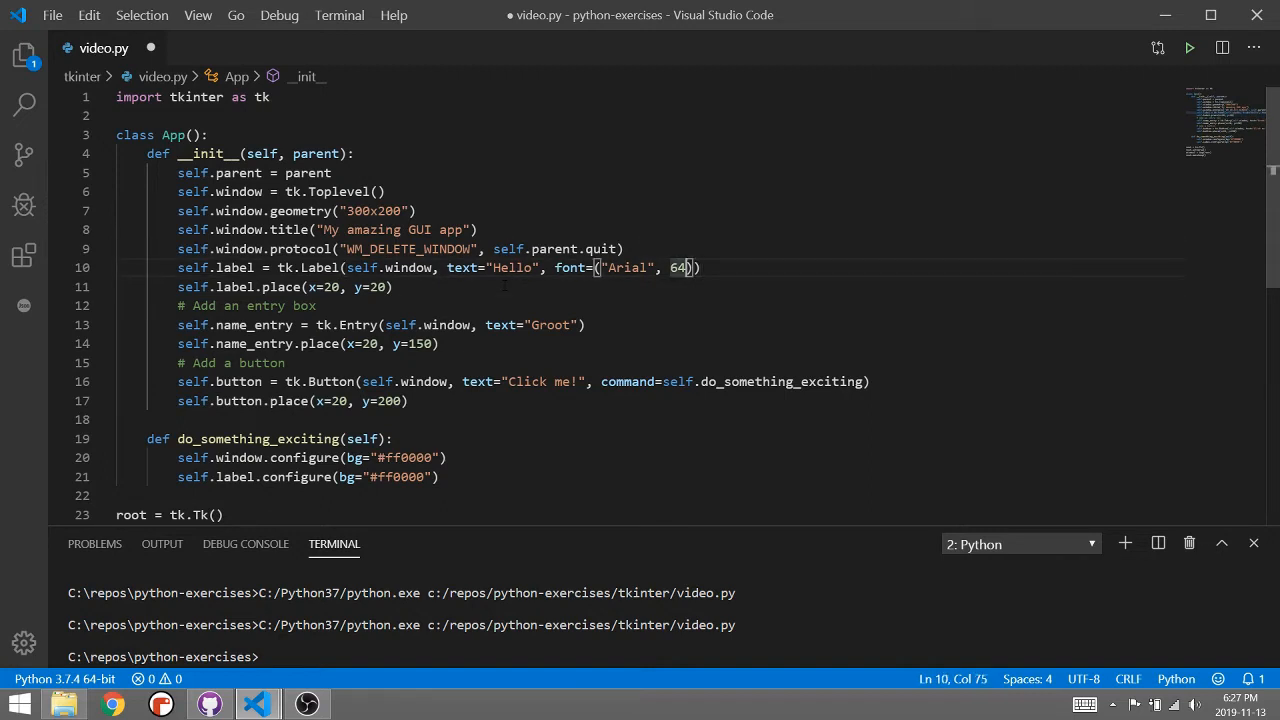
{"action": "double_click", "coordinate": [678, 268]}
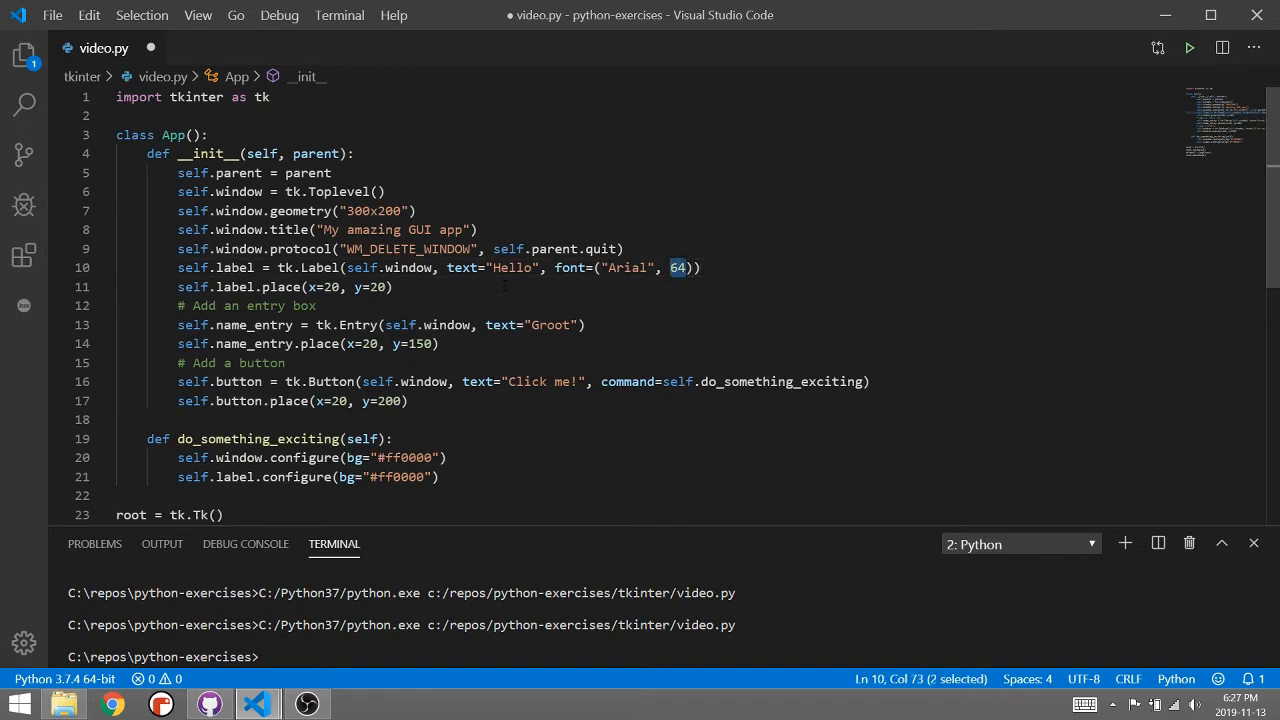
{"action": "type", "text": "18"}
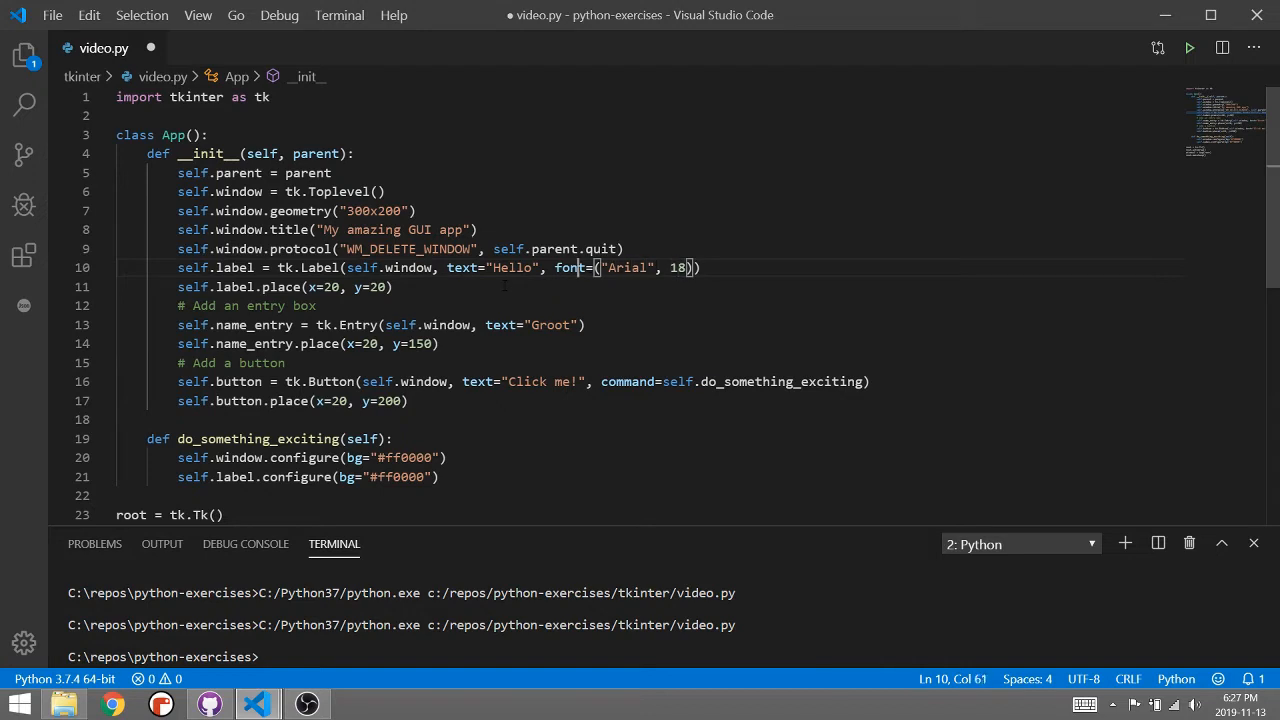
{"action": "type", "text": "w"}
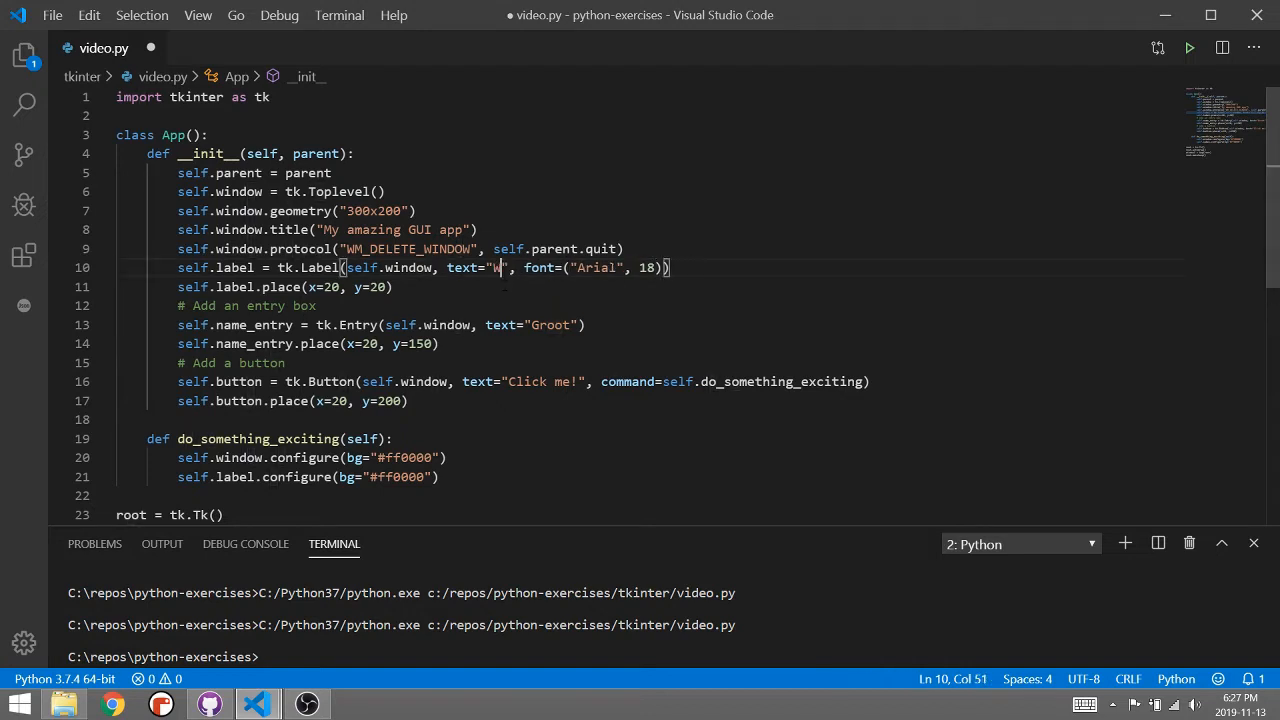
{"action": "type", "text": "hat's your name?"}
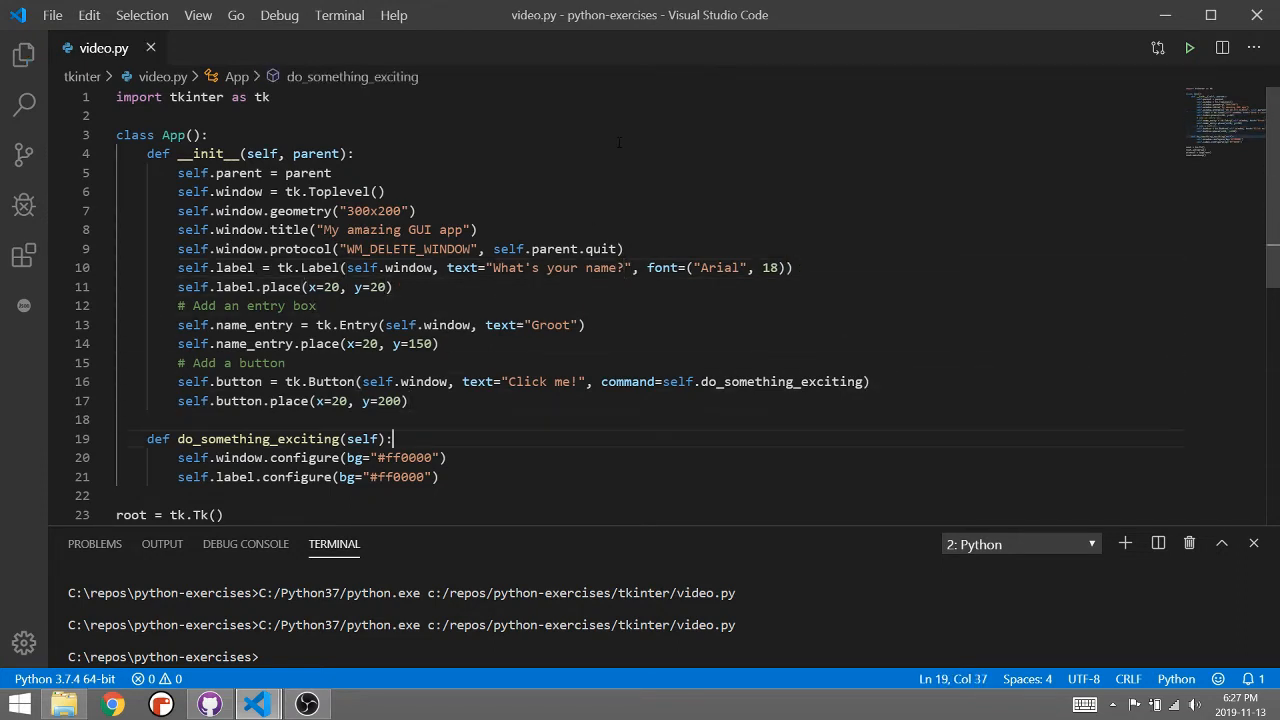
Step: Run the app, type test text into the entry and confirm Click me turns the window red
{"action": "right_click", "coordinate": [400, 300]}
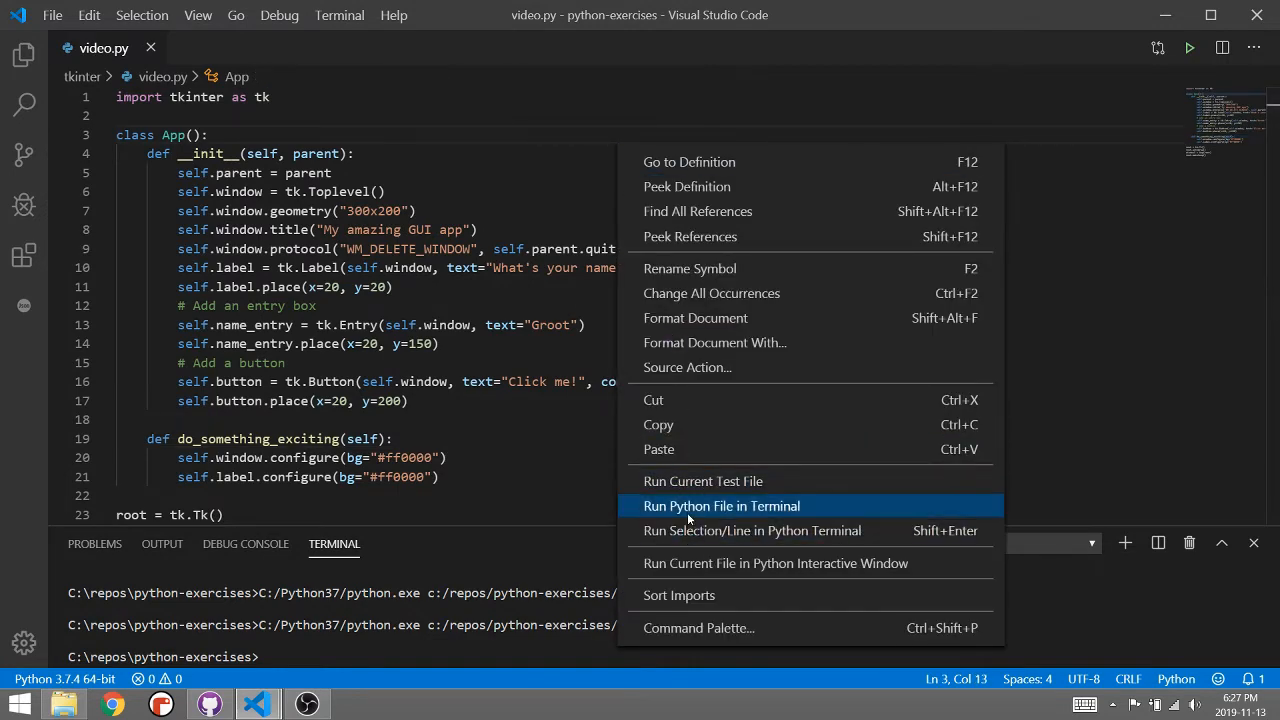
{"action": "left_click", "coordinate": [720, 504]}
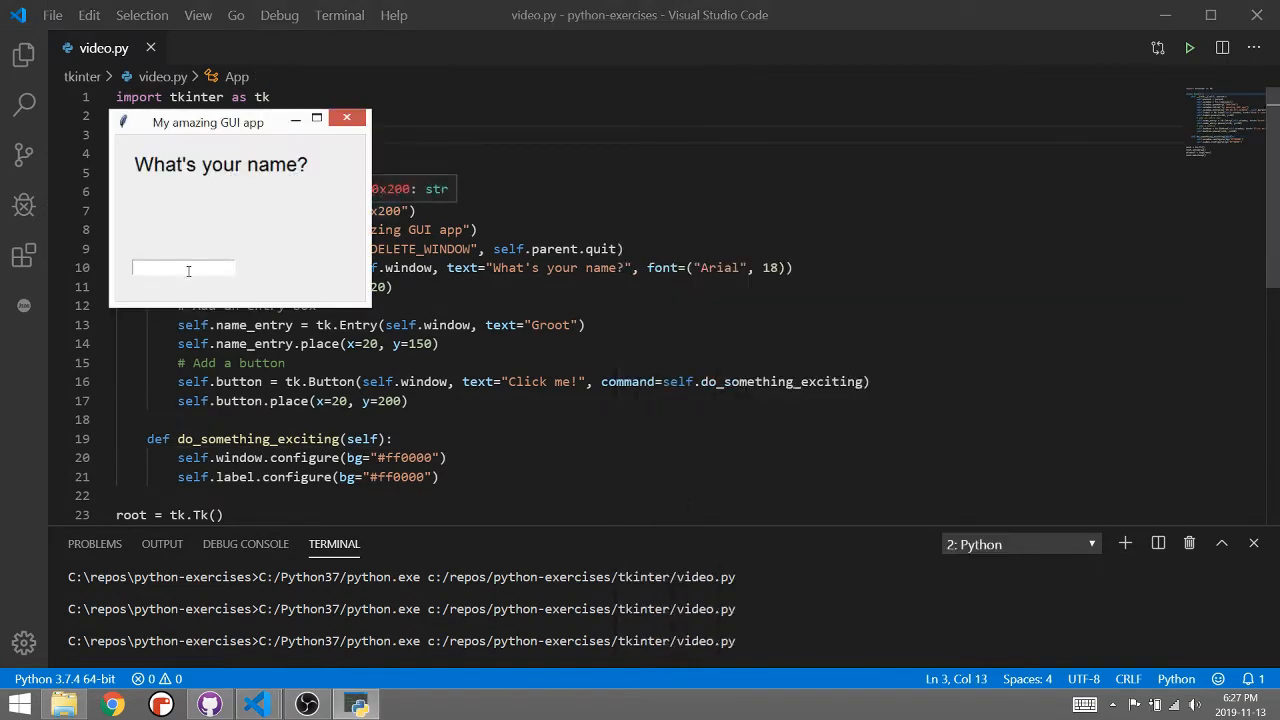
{"action": "type", "text": "sadadsasd"}
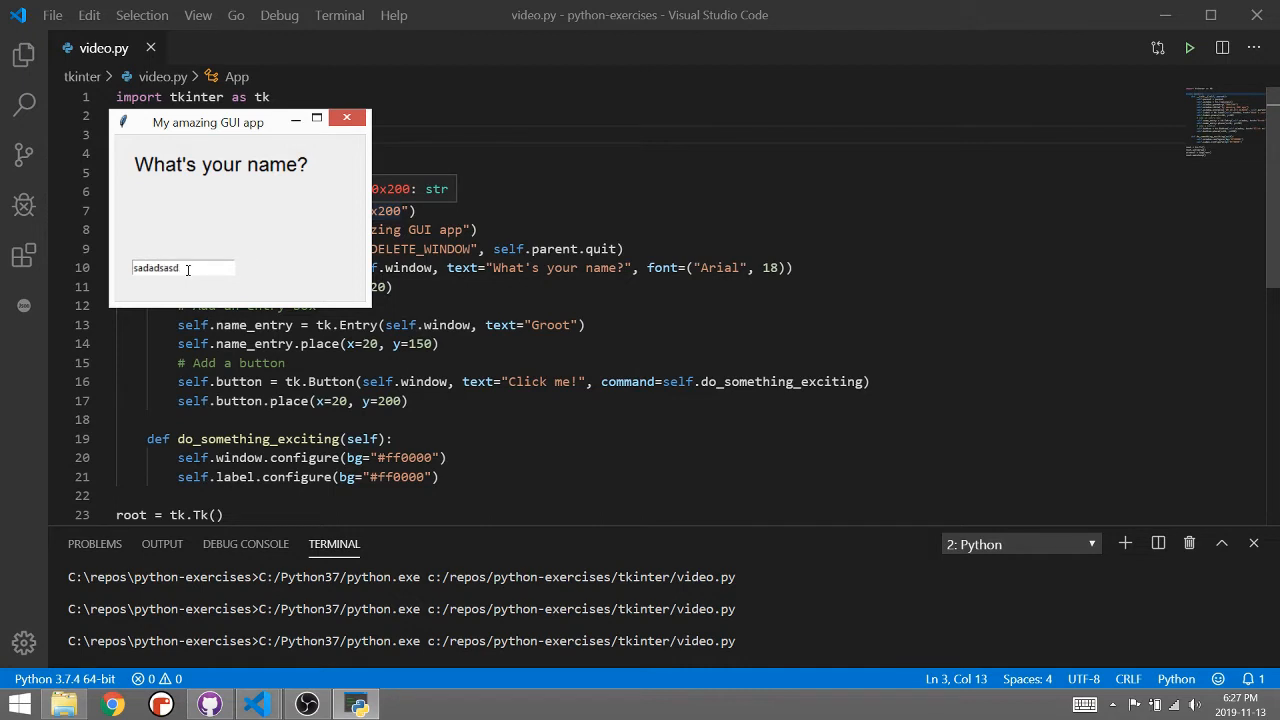
{"action": "type", "text": "asdasd"}
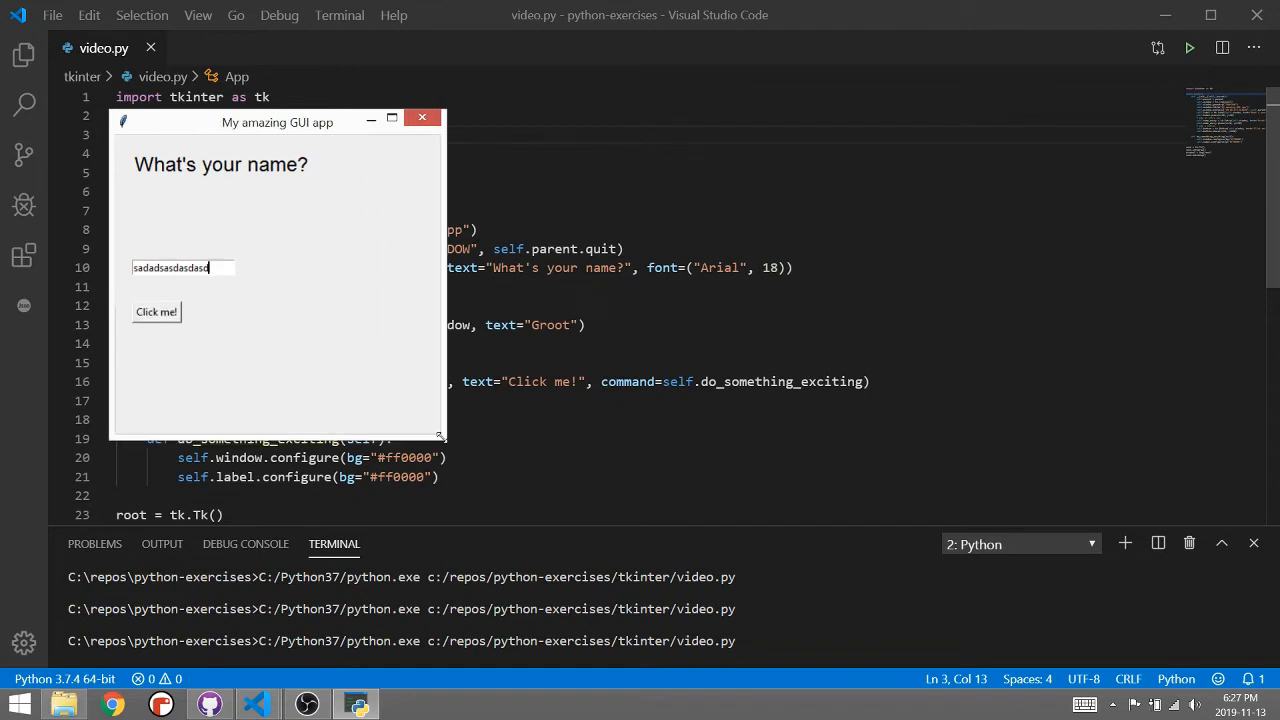
{"action": "left_click", "coordinate": [156, 312]}
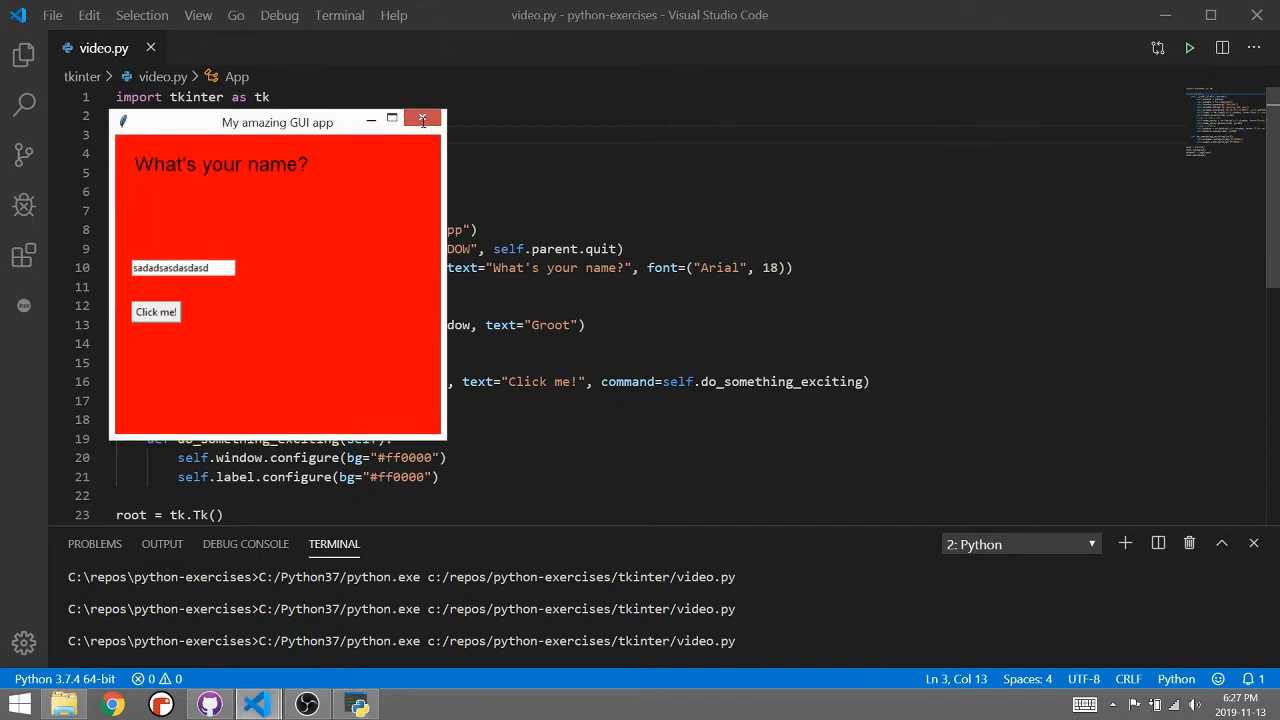
{"action": "left_click", "coordinate": [422, 120]}
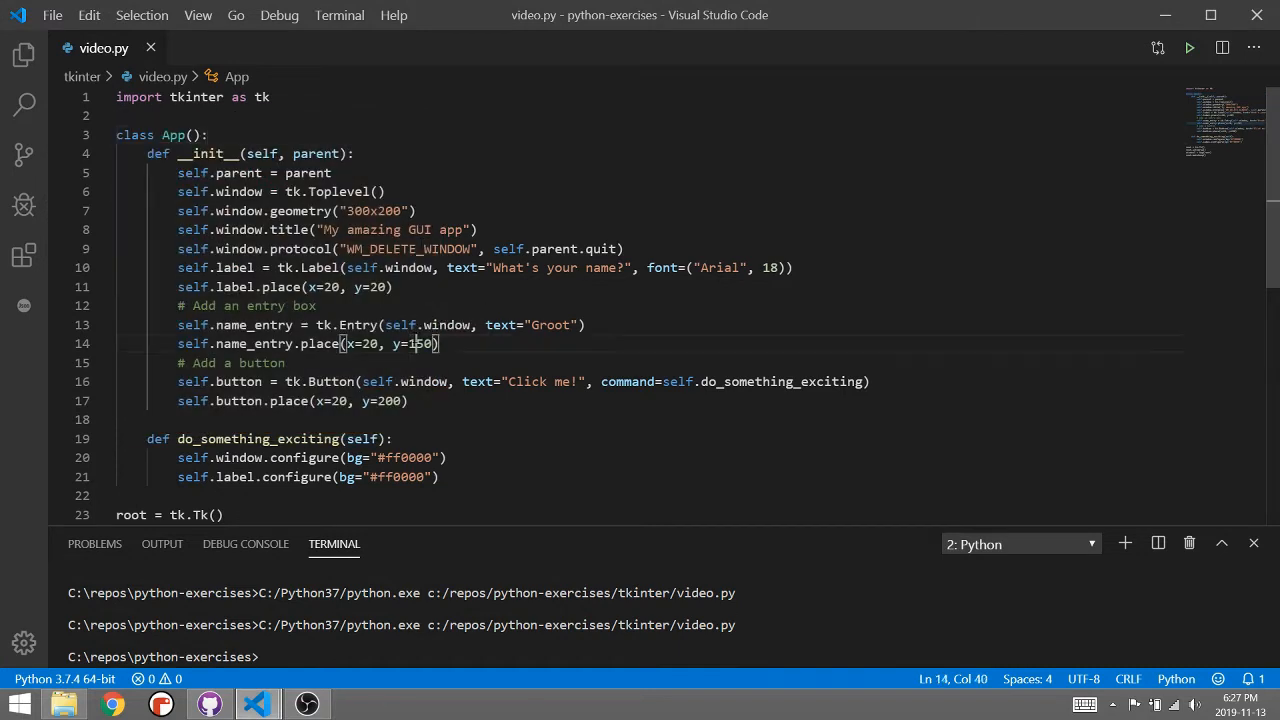
Step: Edit the place calls so the entry sits at y=100 and the button at y=150
{"action": "key", "text": "BackSpace"}
{"action": "type", "text": "0"}
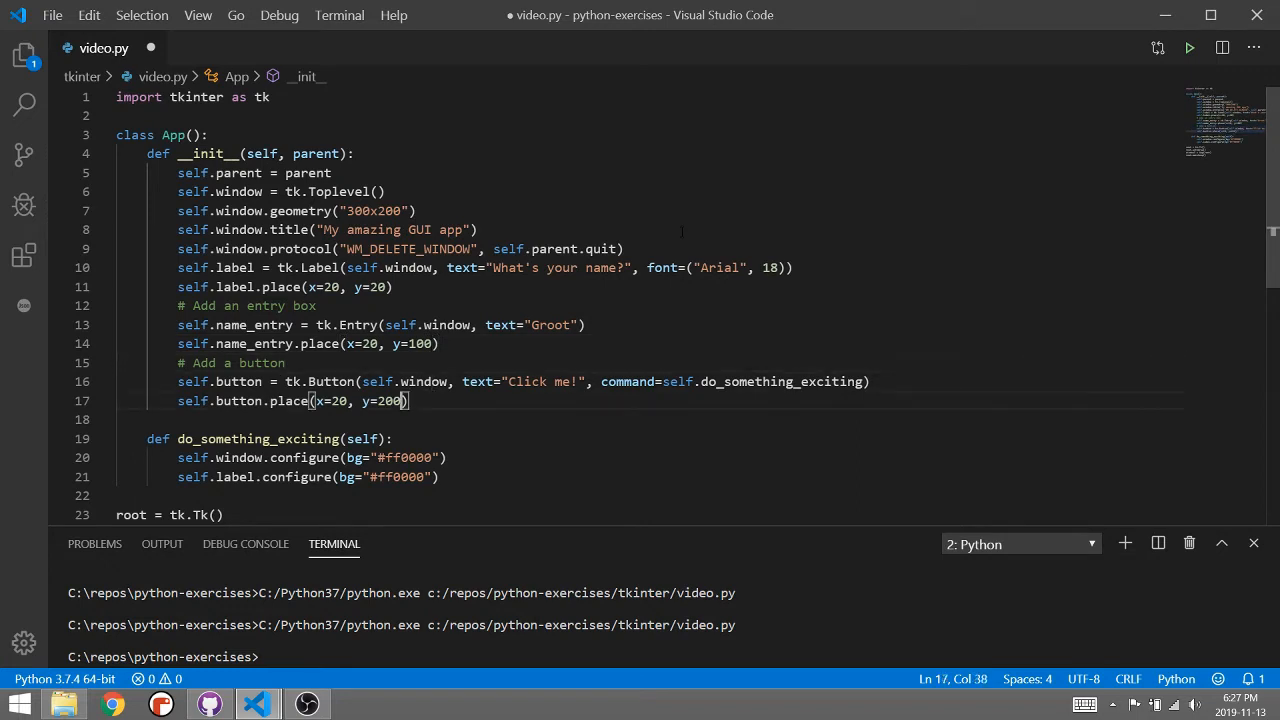
{"action": "type", "text": "150"}
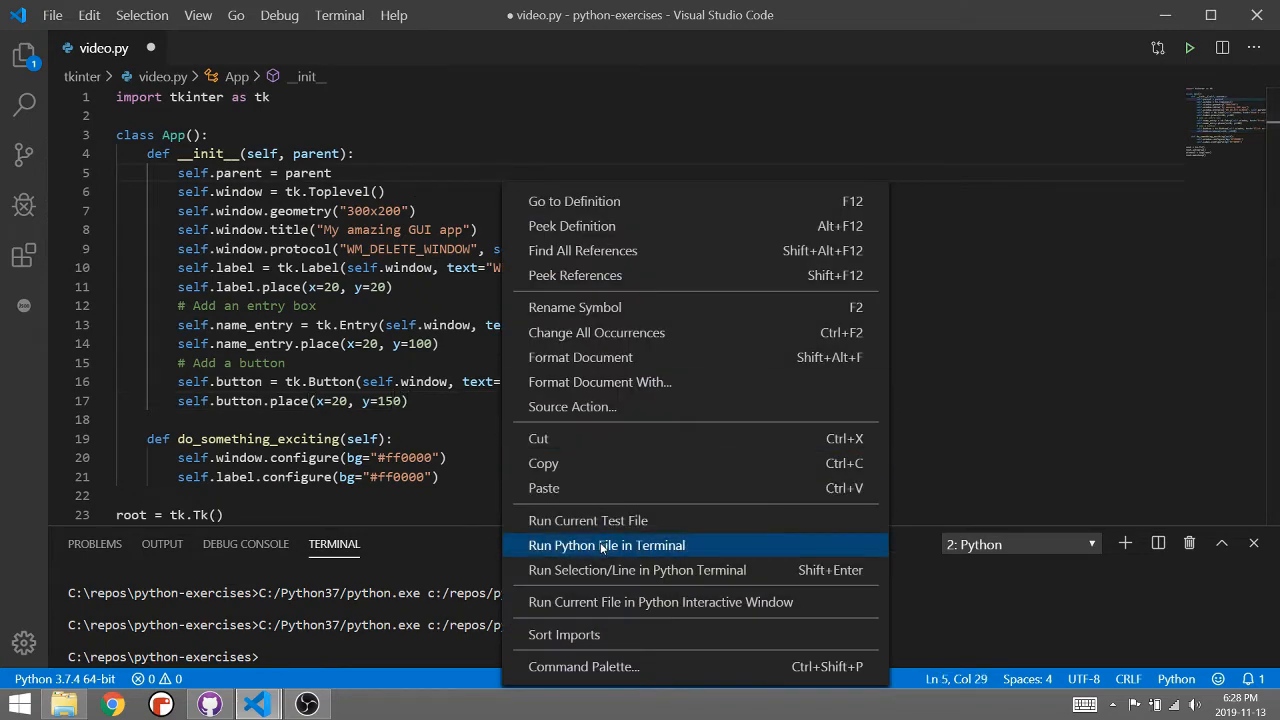
Step: Rerun to check the new positions, then add self.name_entry.focus() after the entry placement
{"action": "left_click", "coordinate": [606, 544]}
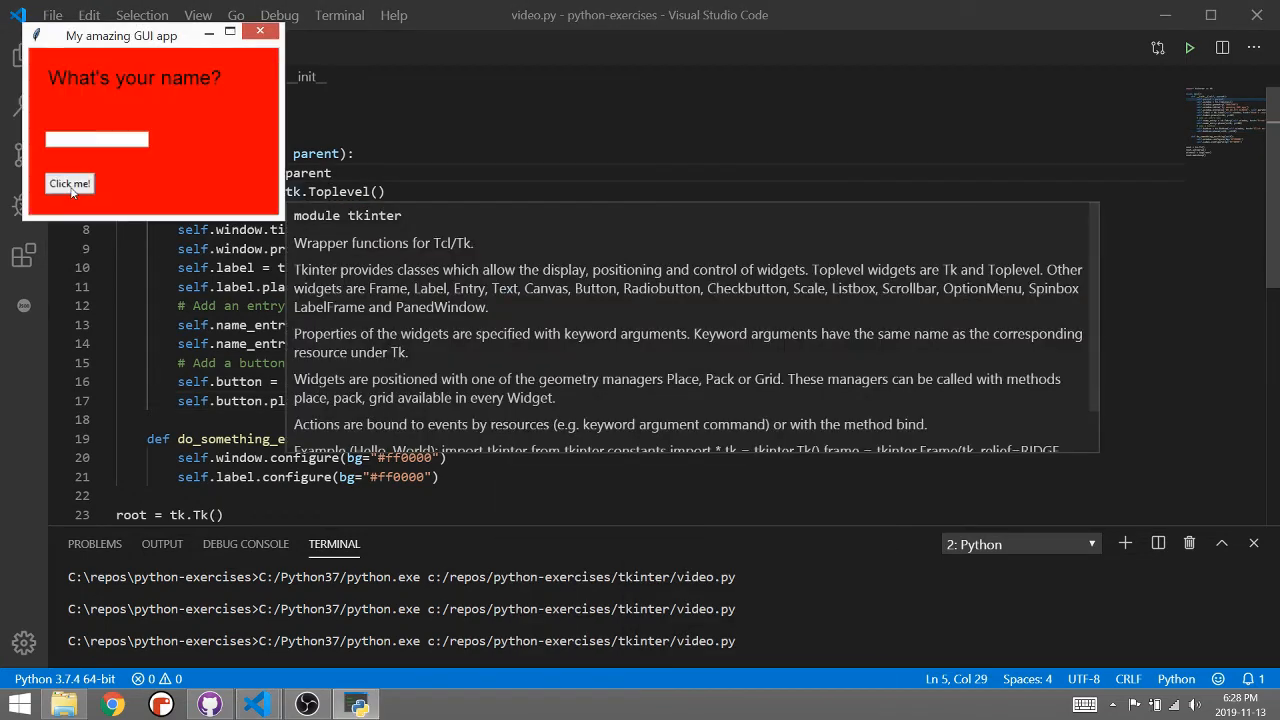
{"action": "left_click", "coordinate": [96, 138]}
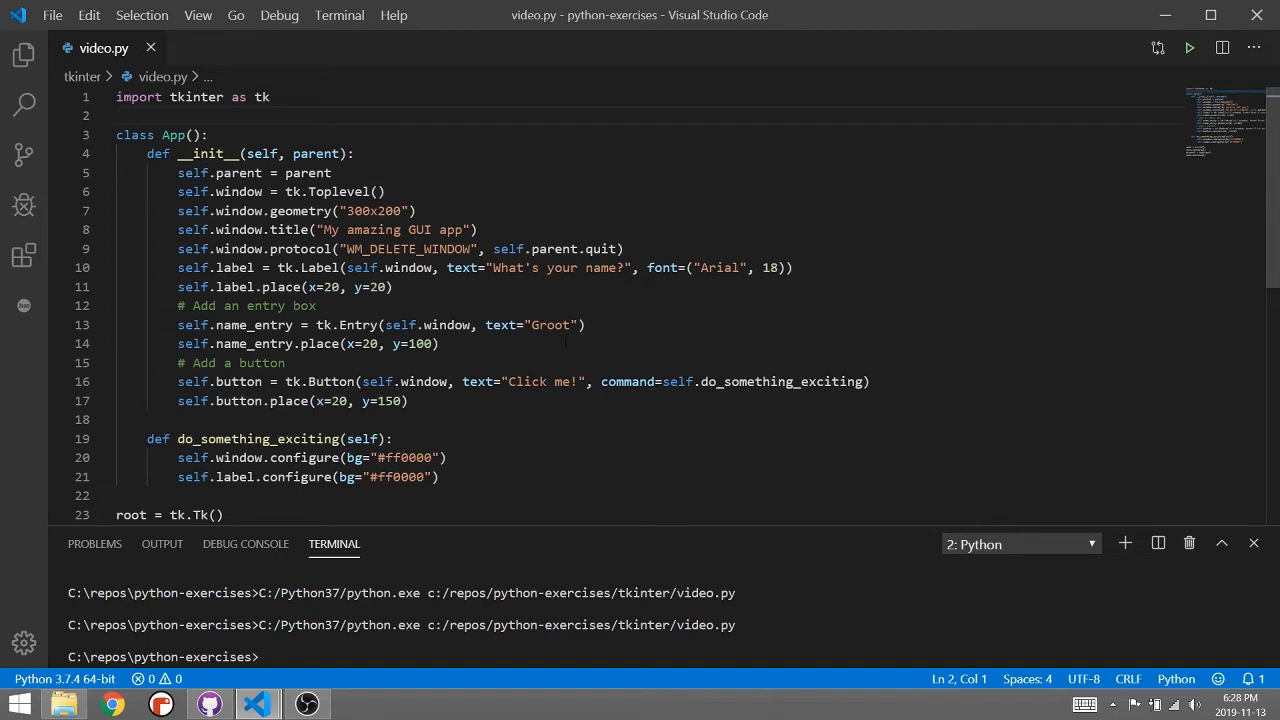
{"action": "type", "text": "self."}
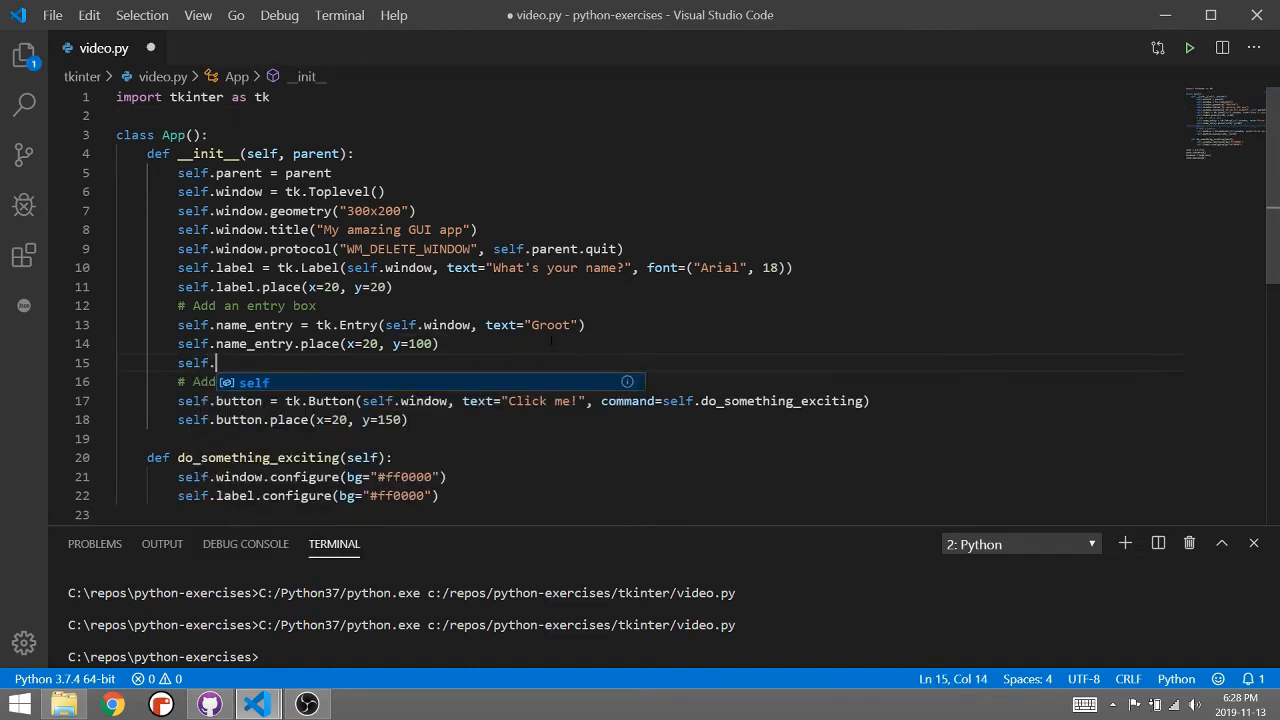
{"action": "type", "text": "name_entr"}
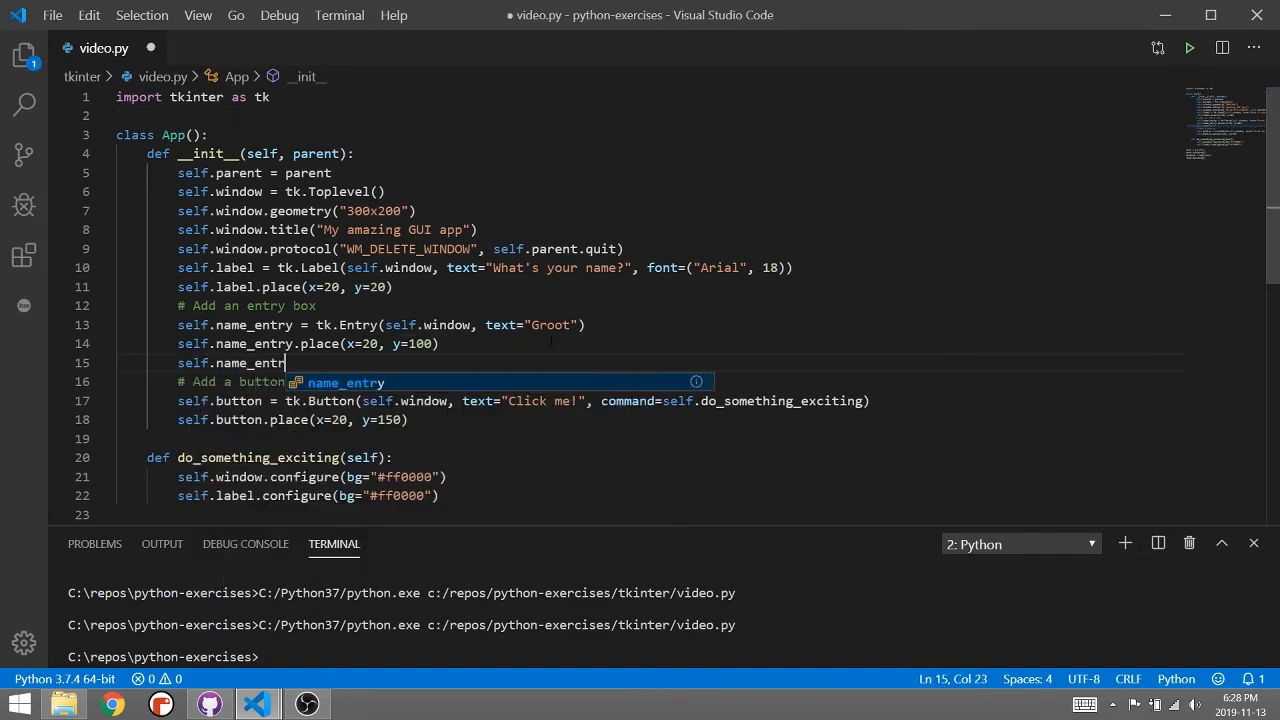
{"action": "type", "text": ".focus()"}
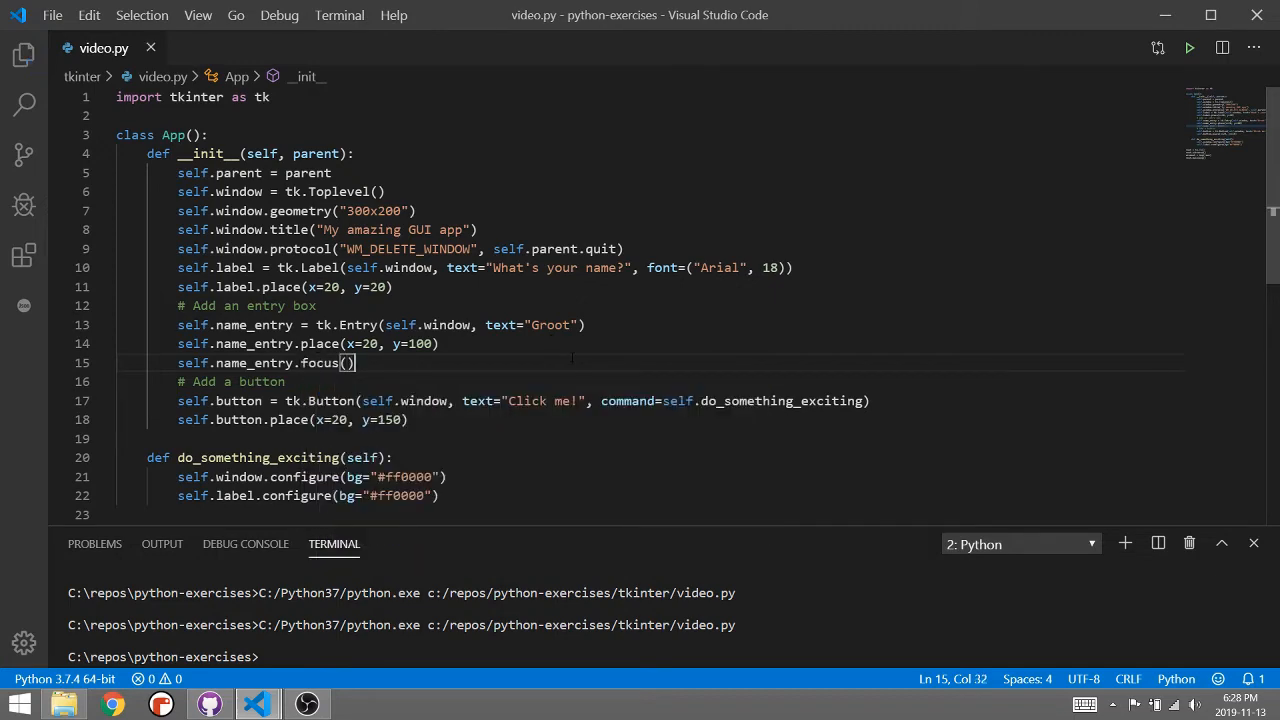
Step: Rerun the app, type straight into the focused entry, turn the window red and close it
{"action": "left_click", "coordinate": [1188, 48]}
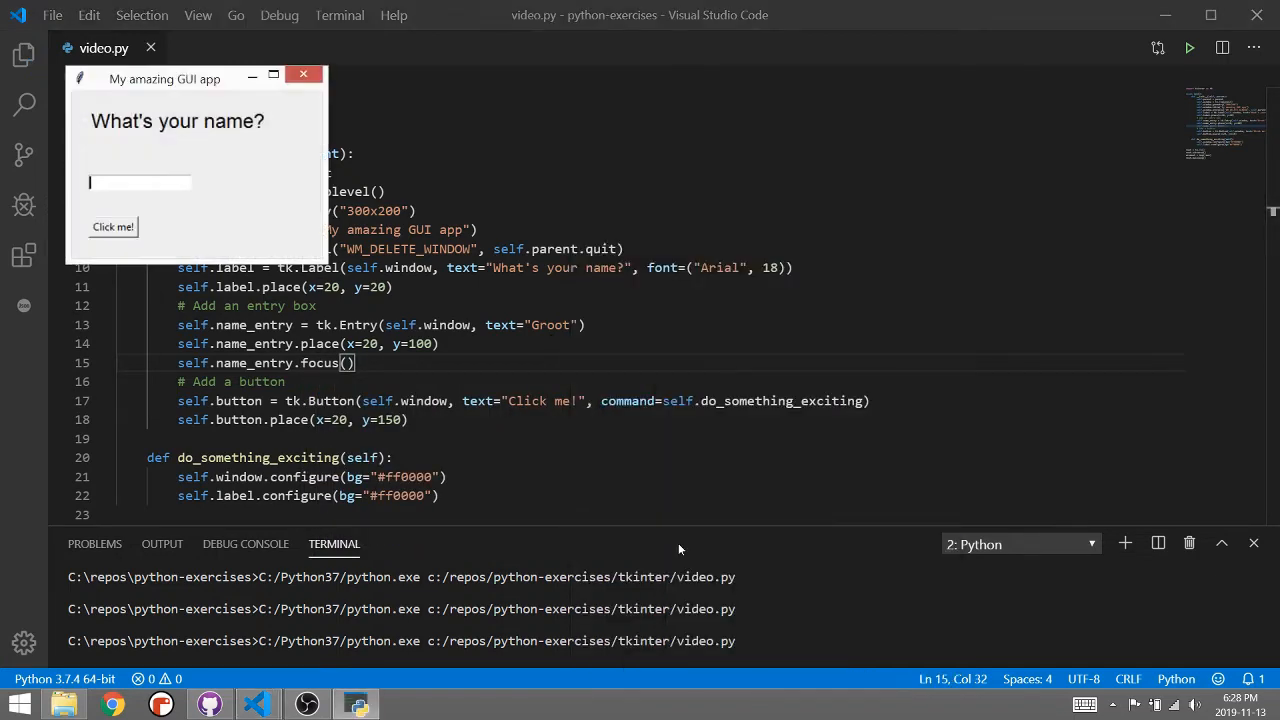
{"action": "type", "text": "fksdfklds"}
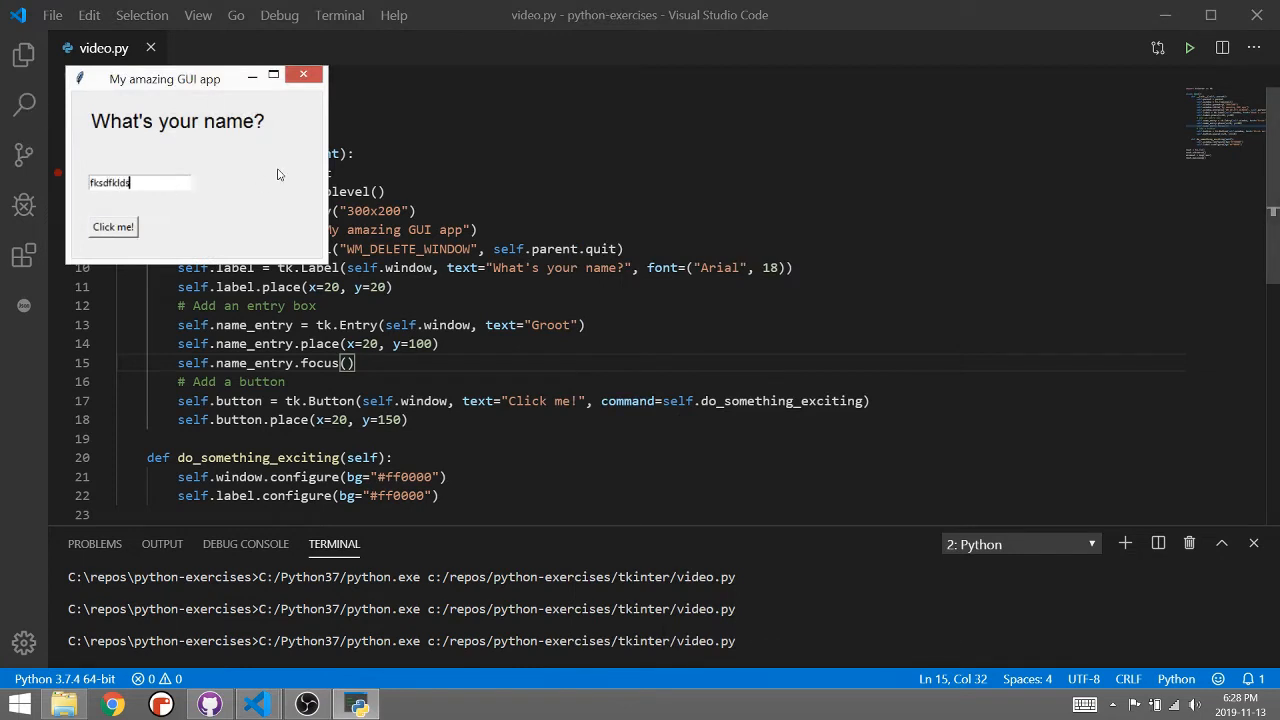
{"action": "type", "text": ";ldsfkljdsfkjl"}
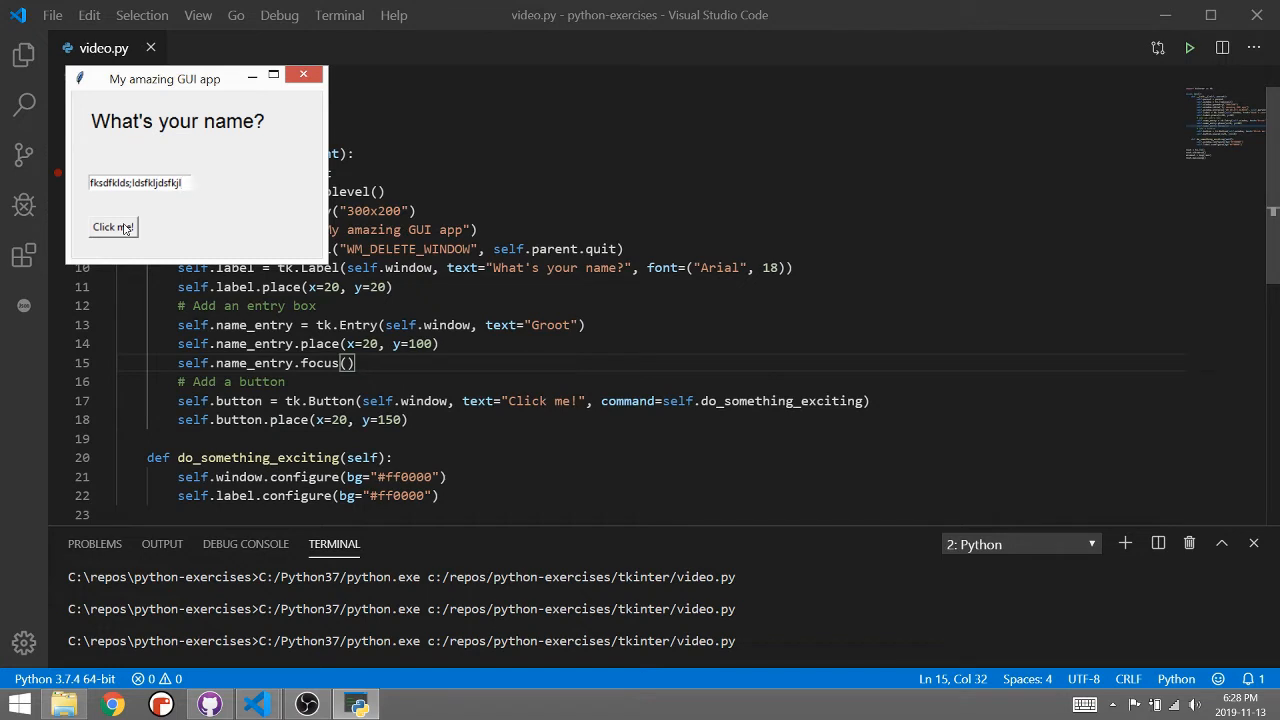
{"action": "left_click", "coordinate": [112, 226]}
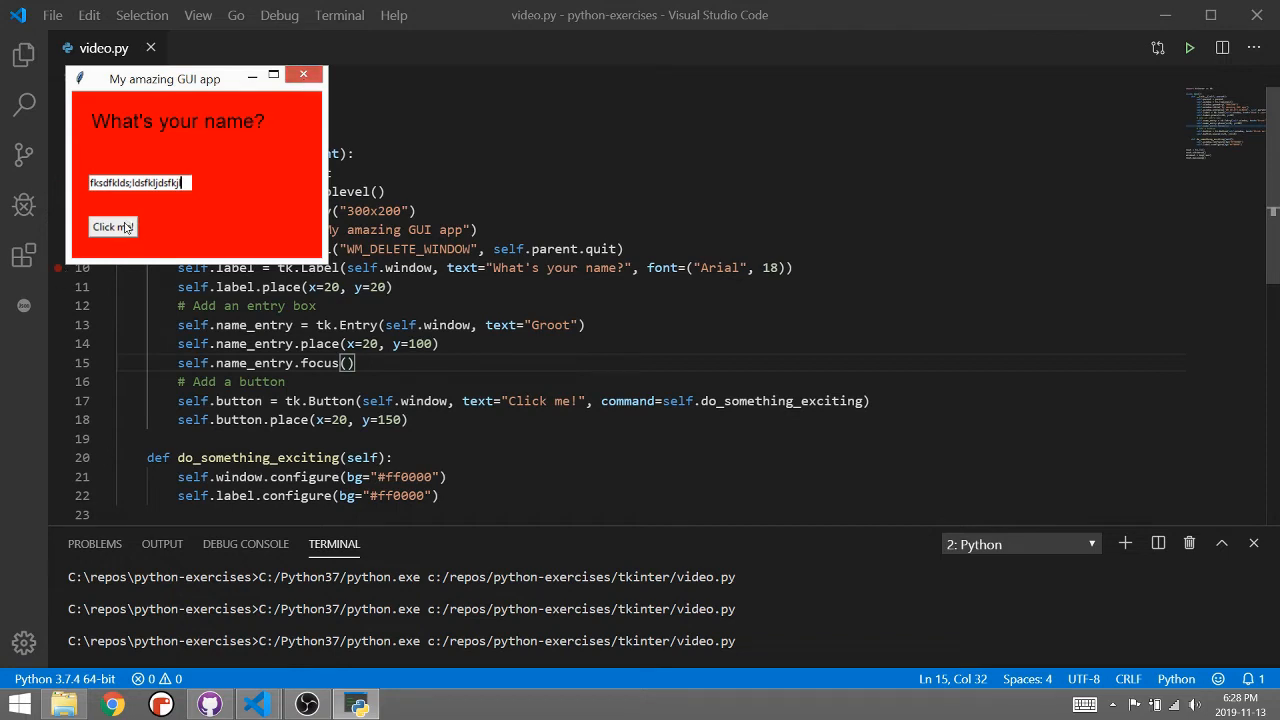
{"action": "mouse_move", "coordinate": [140, 206]}
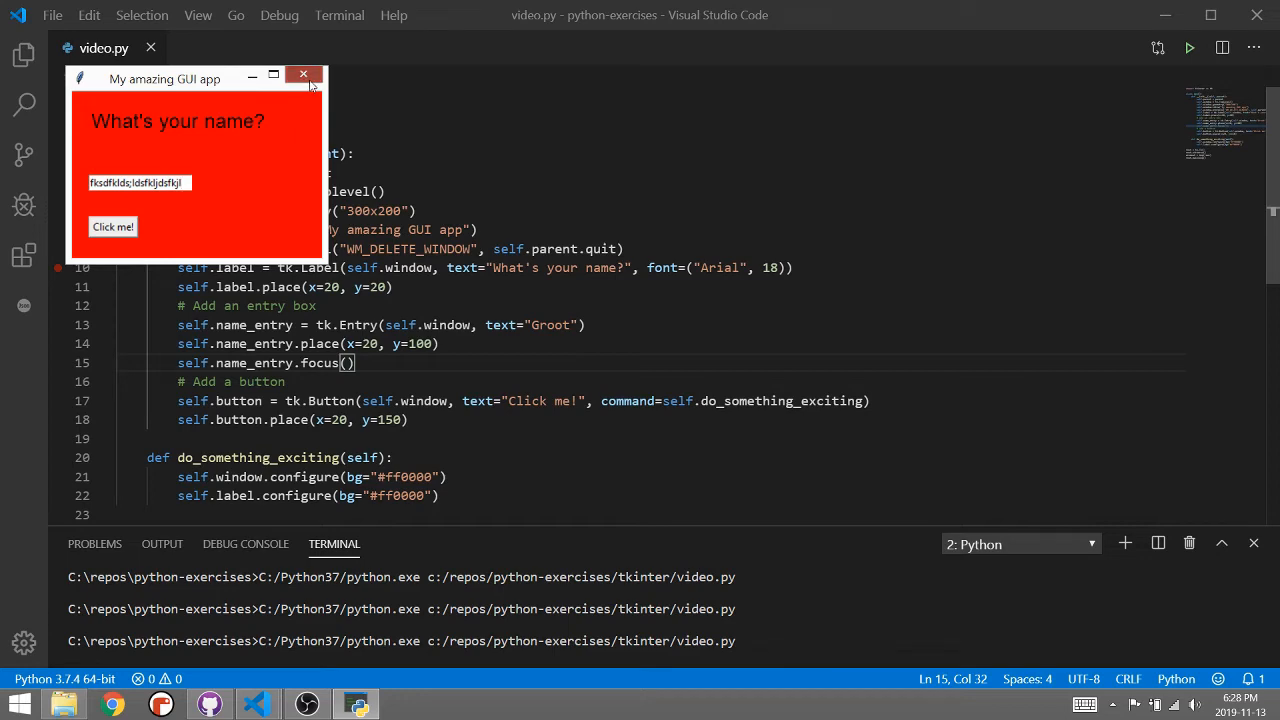
{"action": "left_click", "coordinate": [304, 74]}
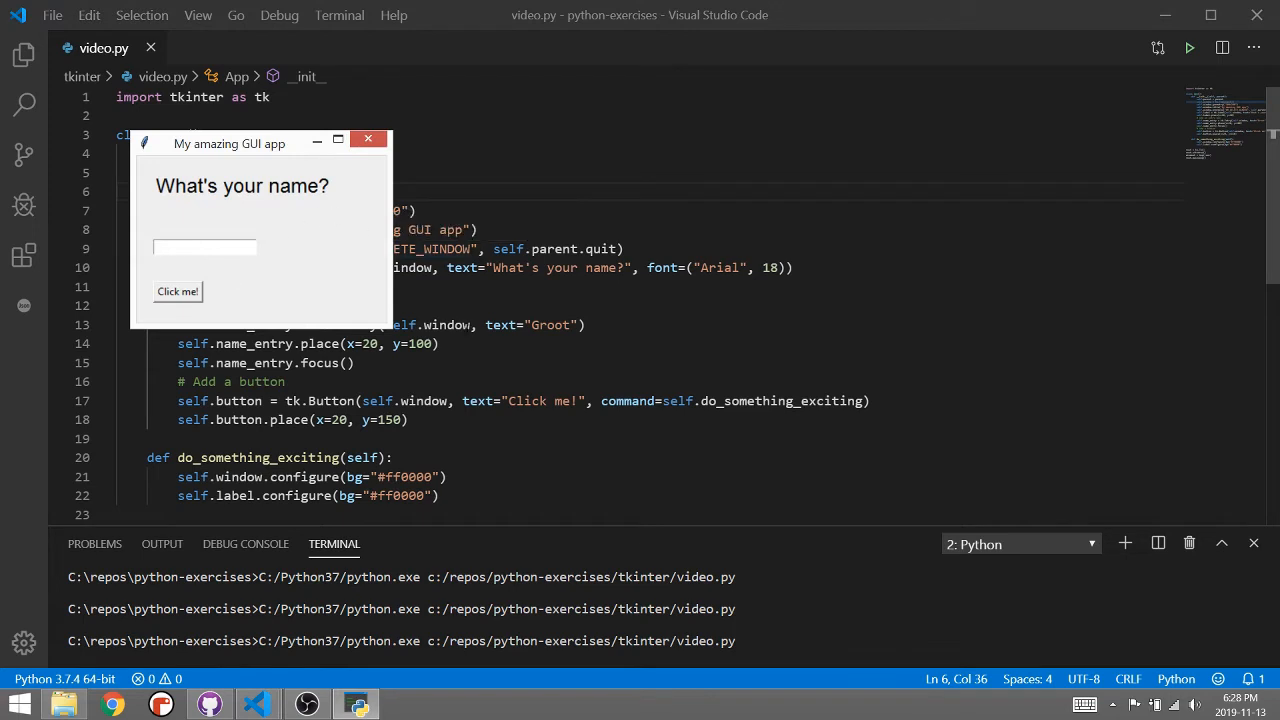
Step: Replace the Groot text argument with self.name_entry.insert(tk.END, "I am Groot"), fixing the END NameError
{"action": "left_click", "coordinate": [368, 138]}
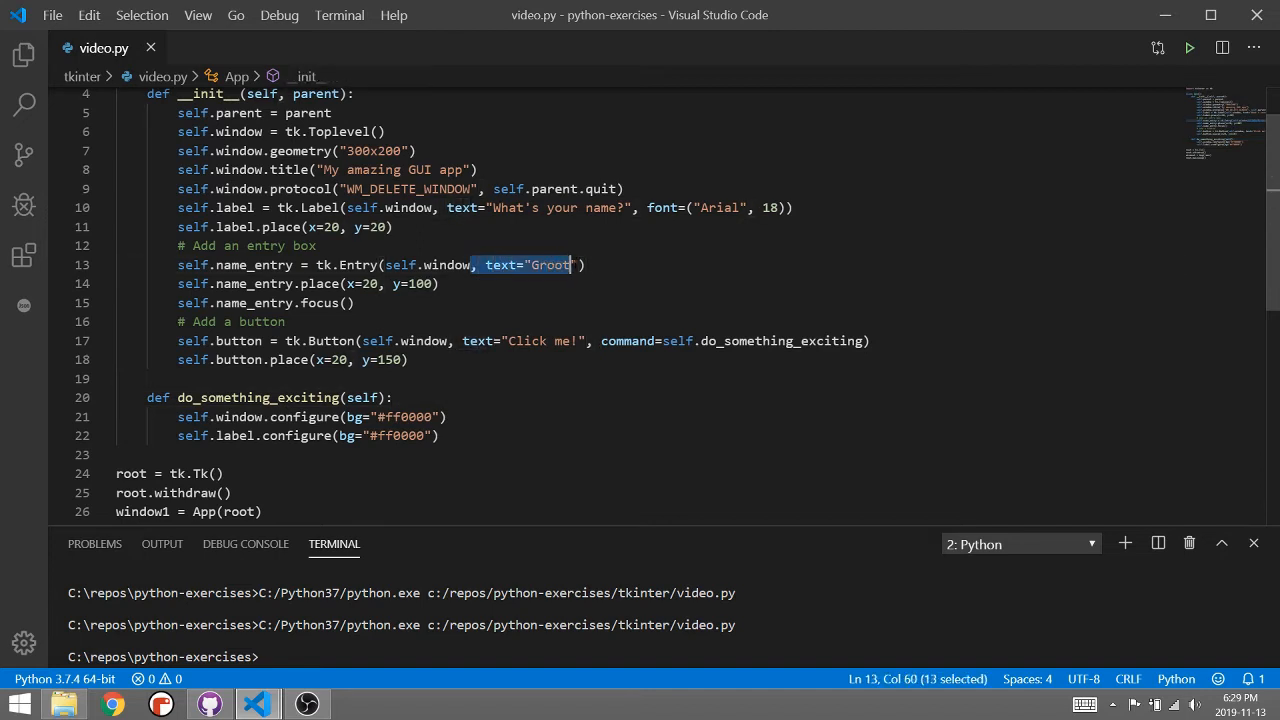
{"action": "key", "text": "Delete"}
{"action": "type", "text": "self.n"}
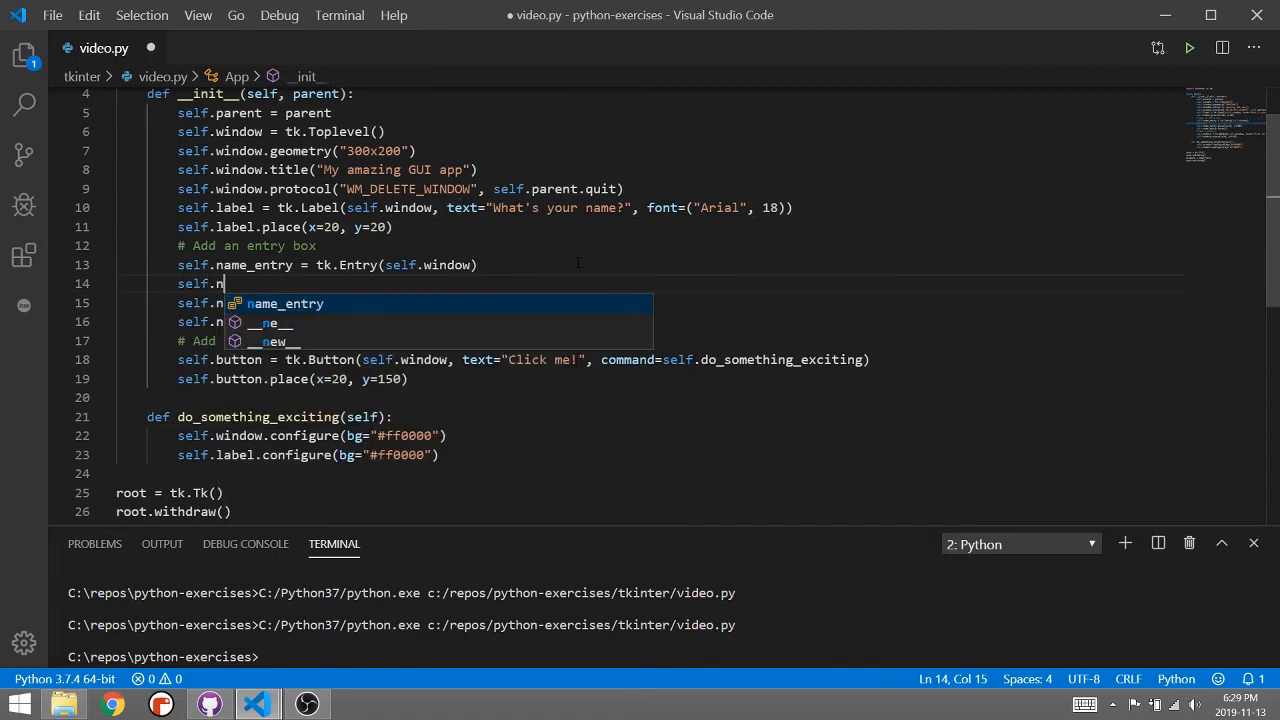
{"action": "type", "text": "ame_entry."}
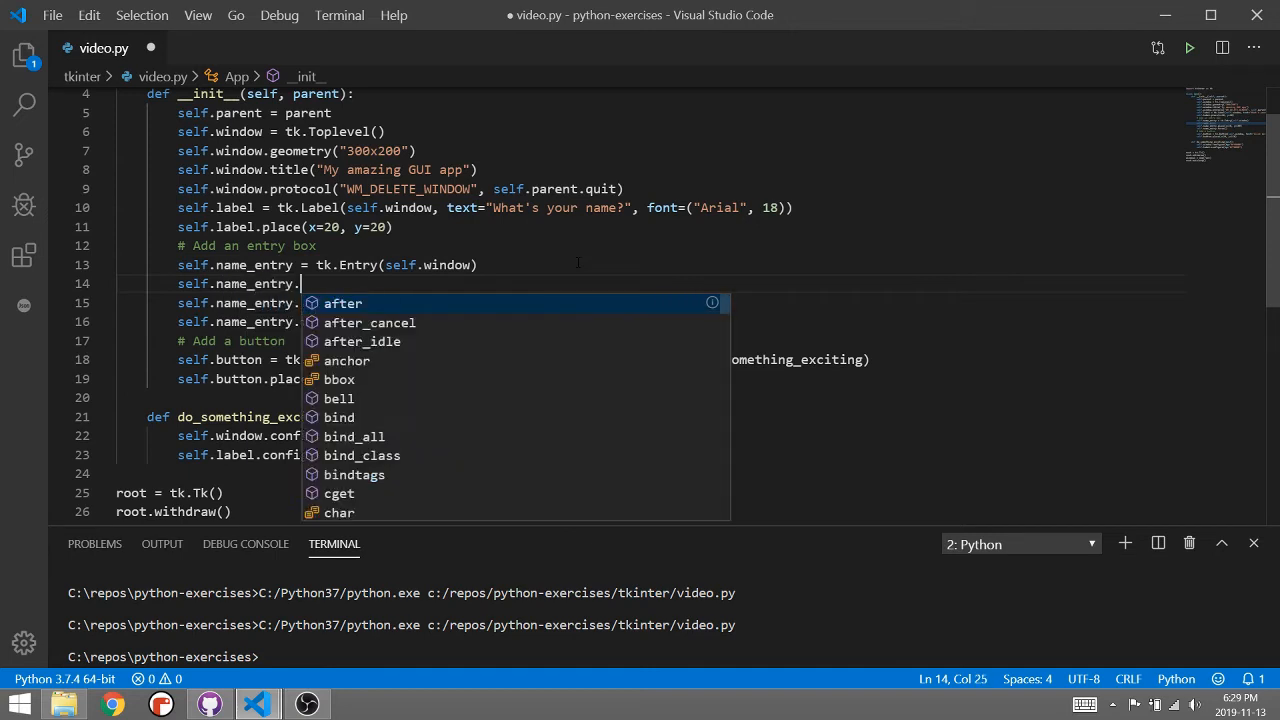
{"action": "type", "text": "insert(END"}
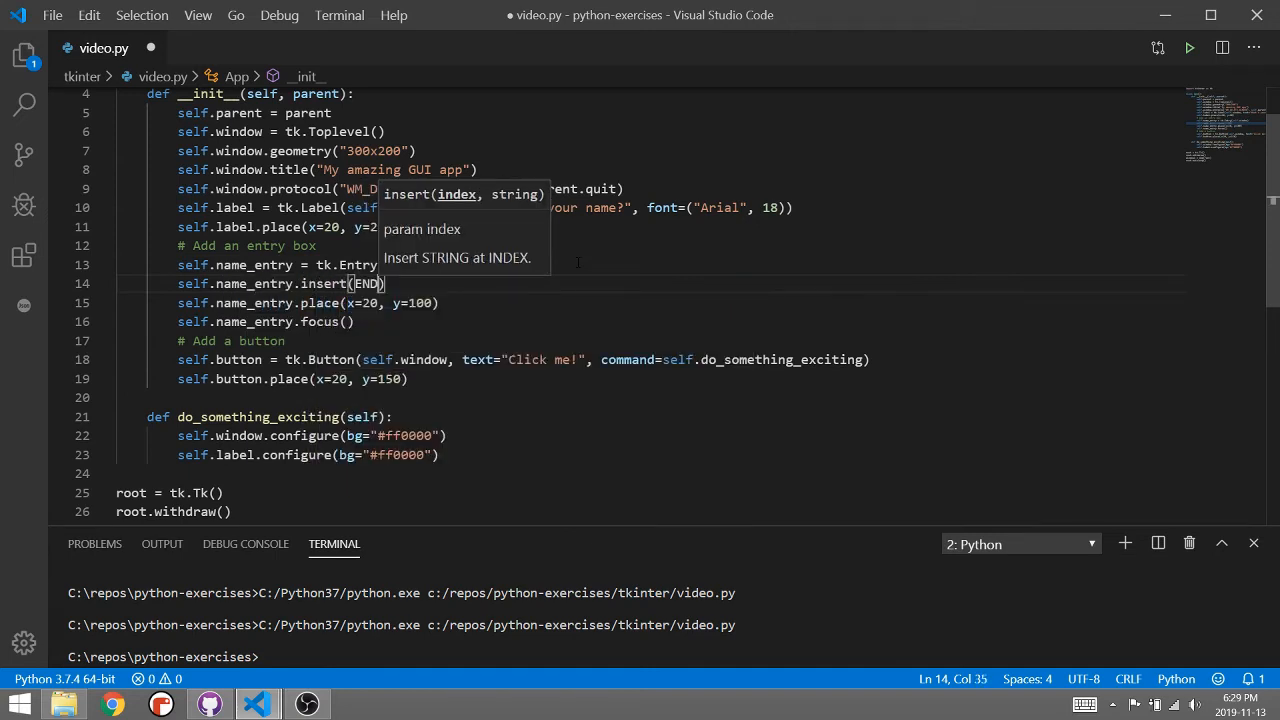
{"action": "type", "text": ", \"I am g\""}
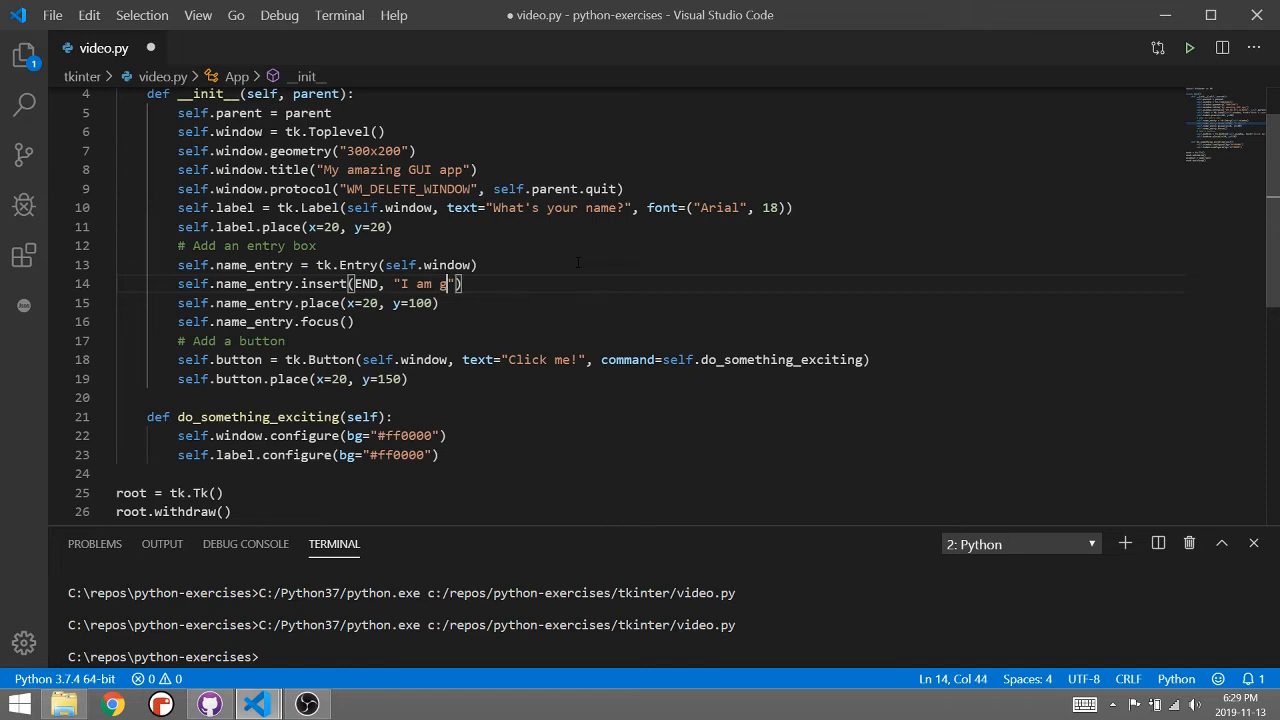
{"action": "type", "text": "root"}
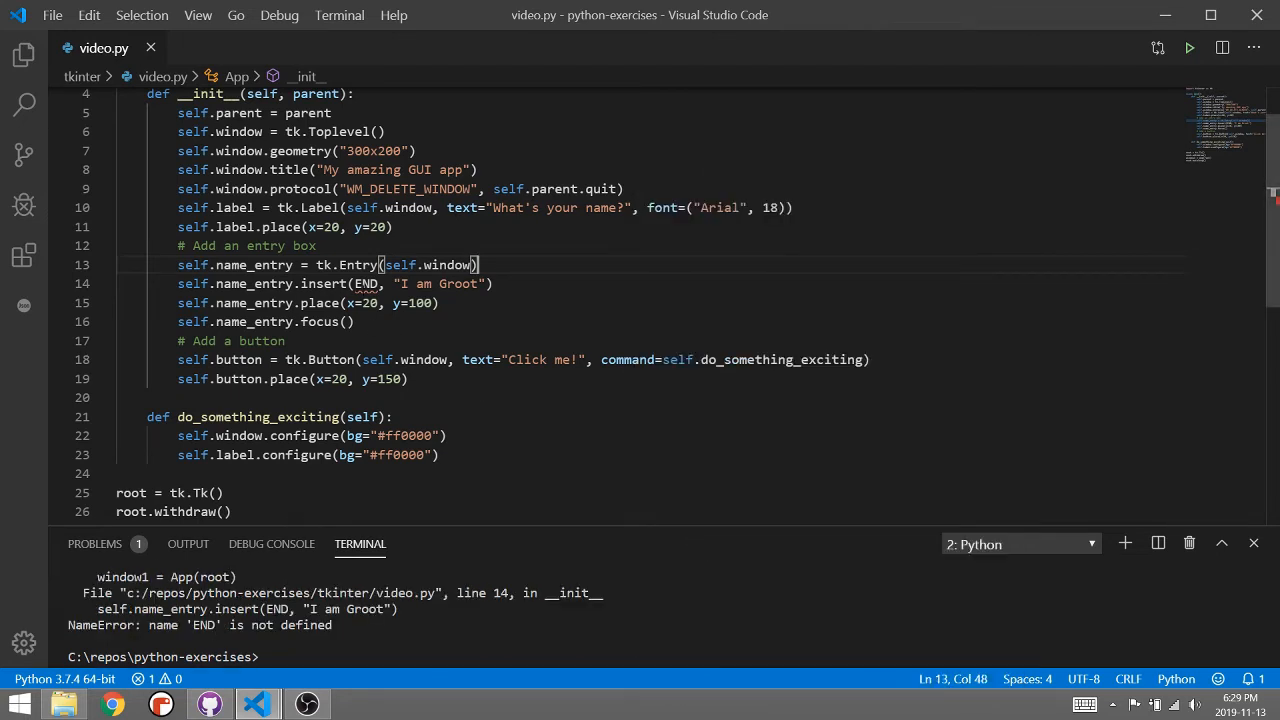
{"action": "type", "text": "tk."}
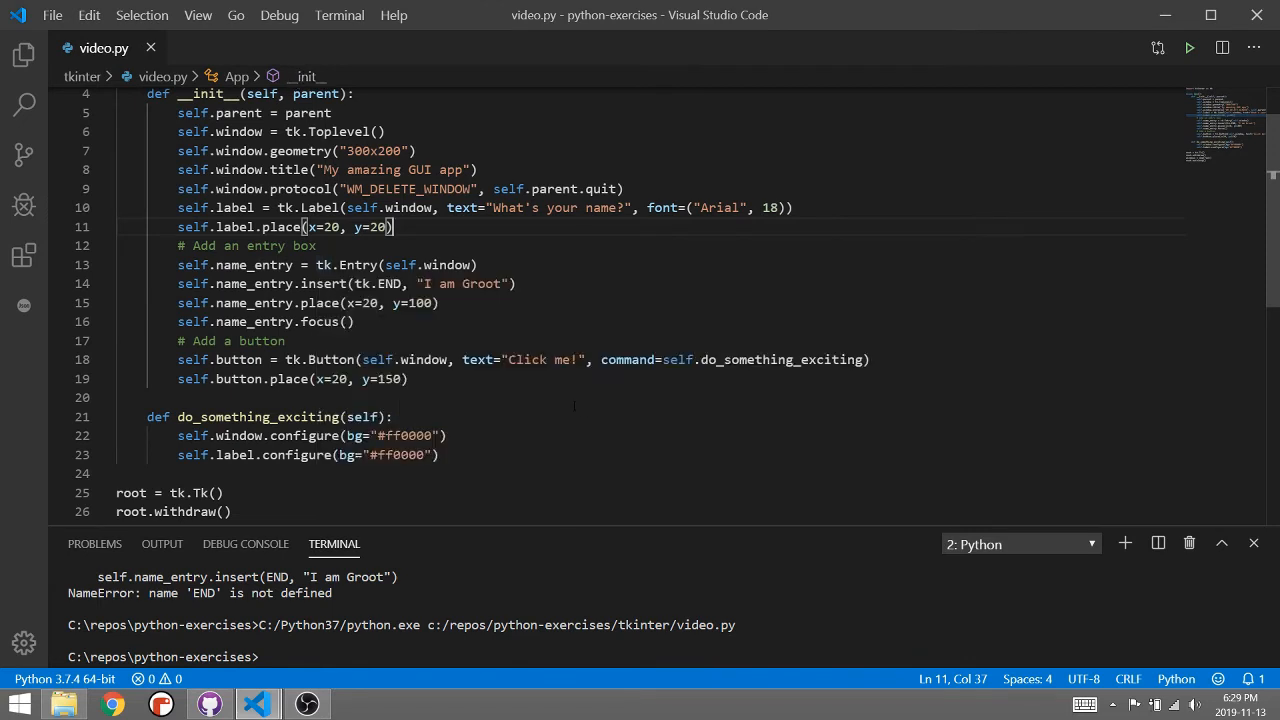
Step: Add name = self.name_entry.get() in do_something_exciting and begin a self.label line
{"action": "left_click", "coordinate": [392, 418]}
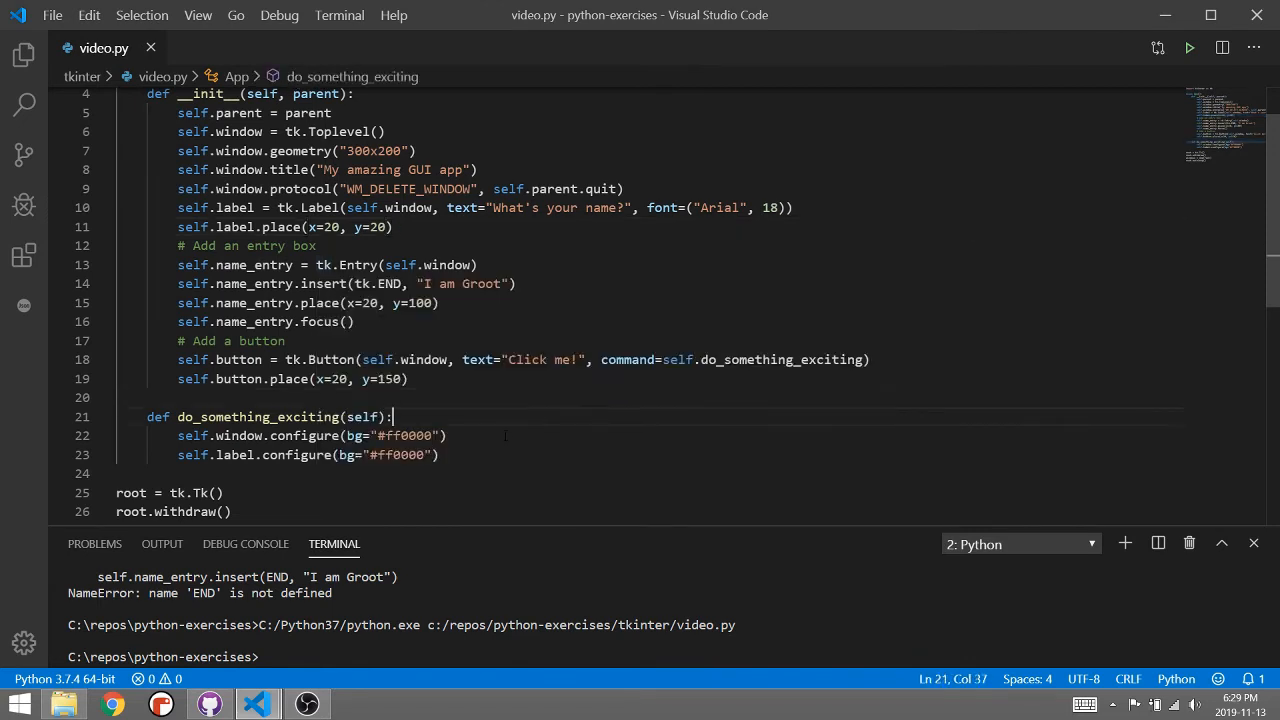
{"action": "left_click", "coordinate": [438, 454]}
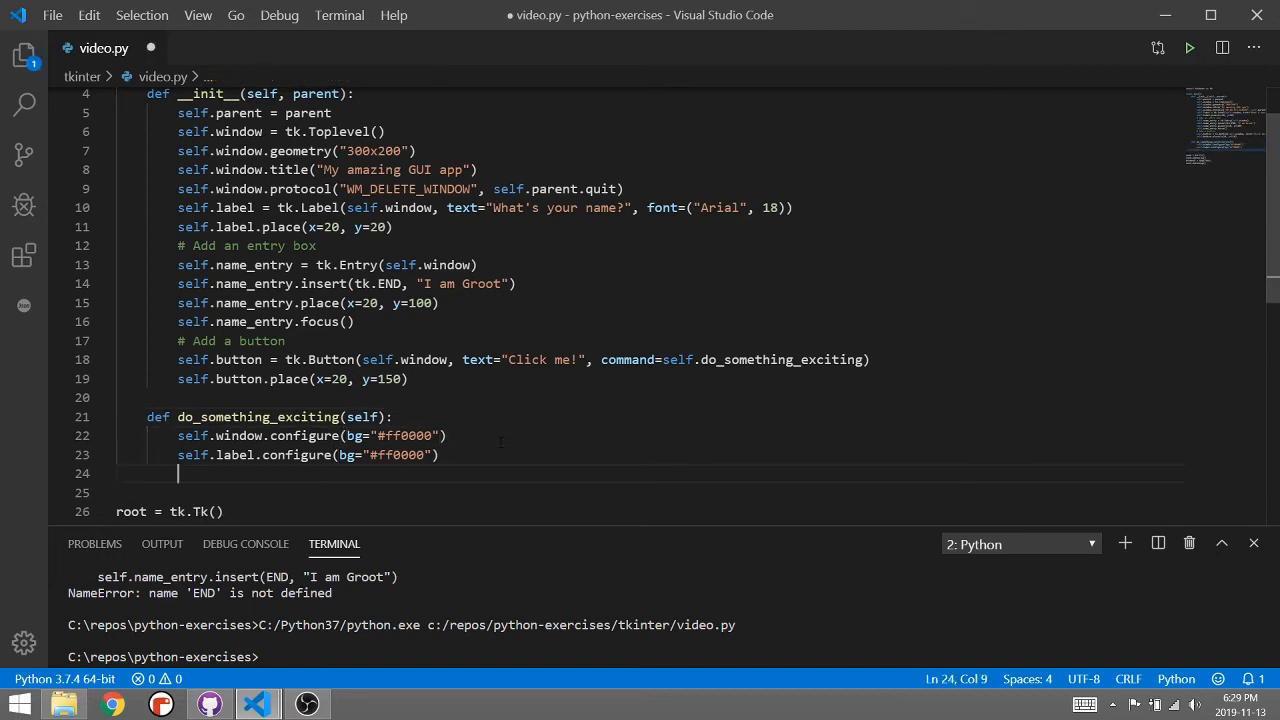
{"action": "type", "text": "name ="}
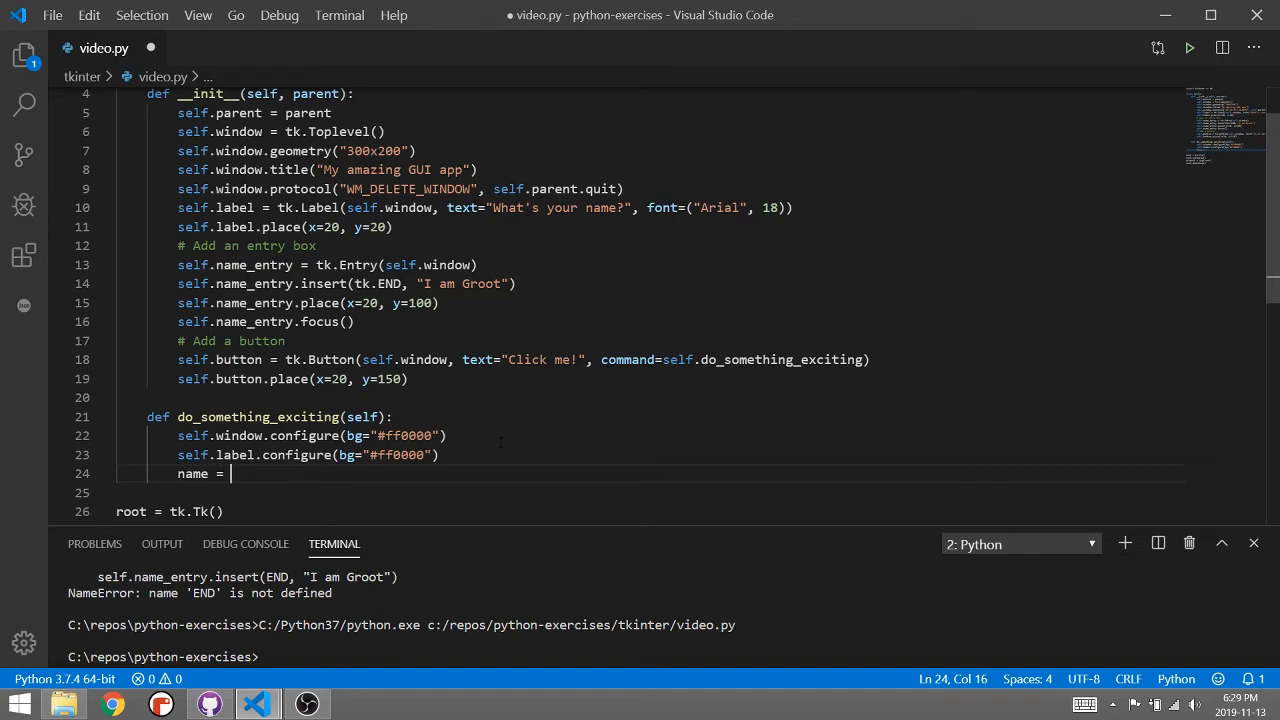
{"action": "type", "text": "self.name"}
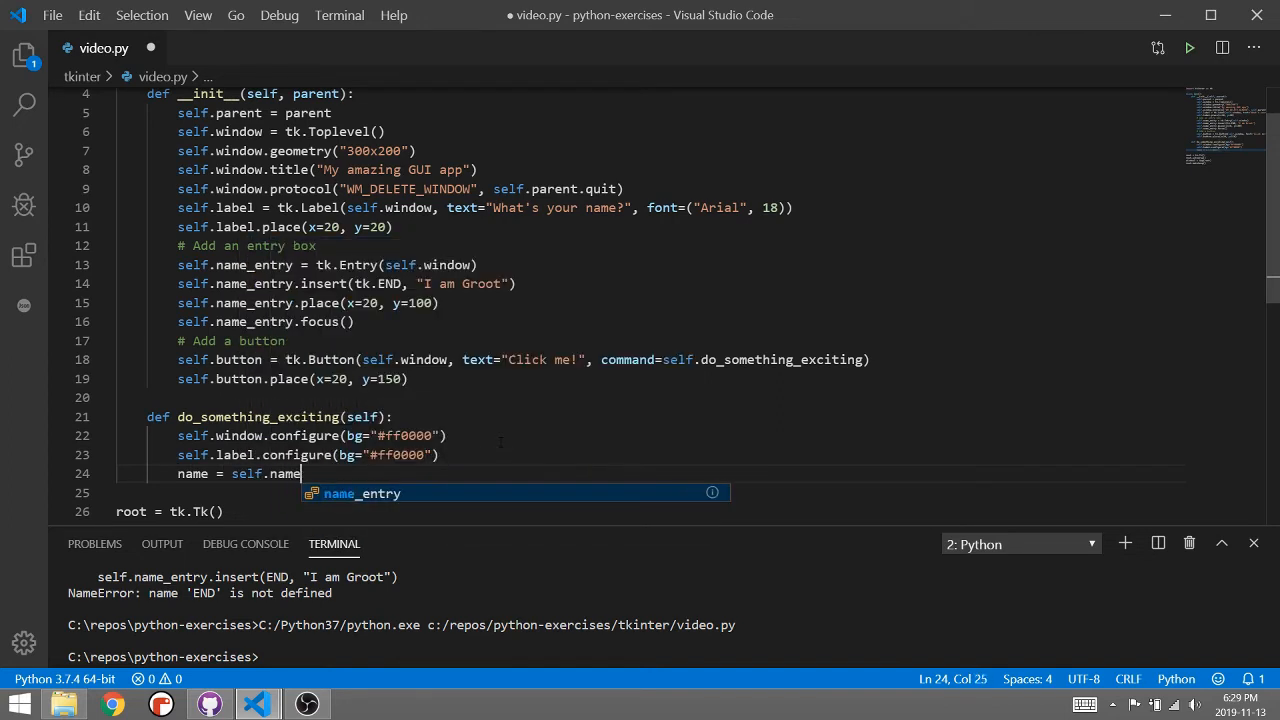
{"action": "key", "text": "Tab"}
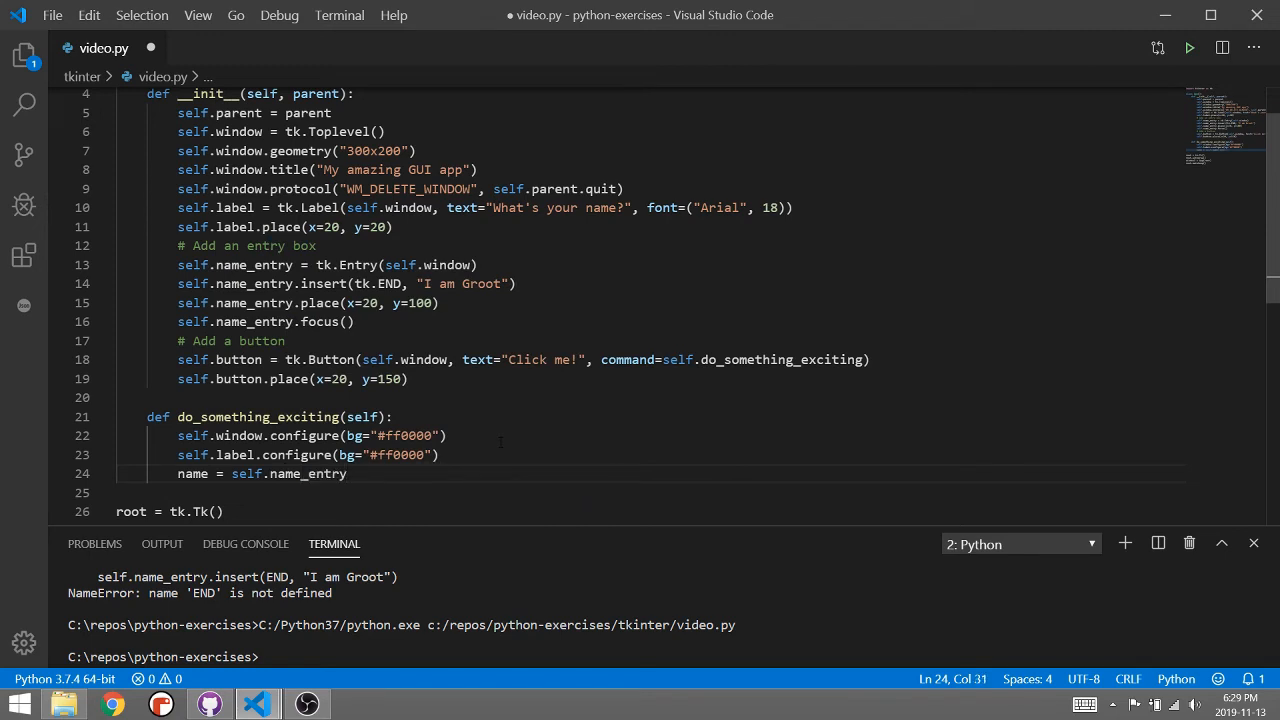
{"action": "type", "text": ".get("}
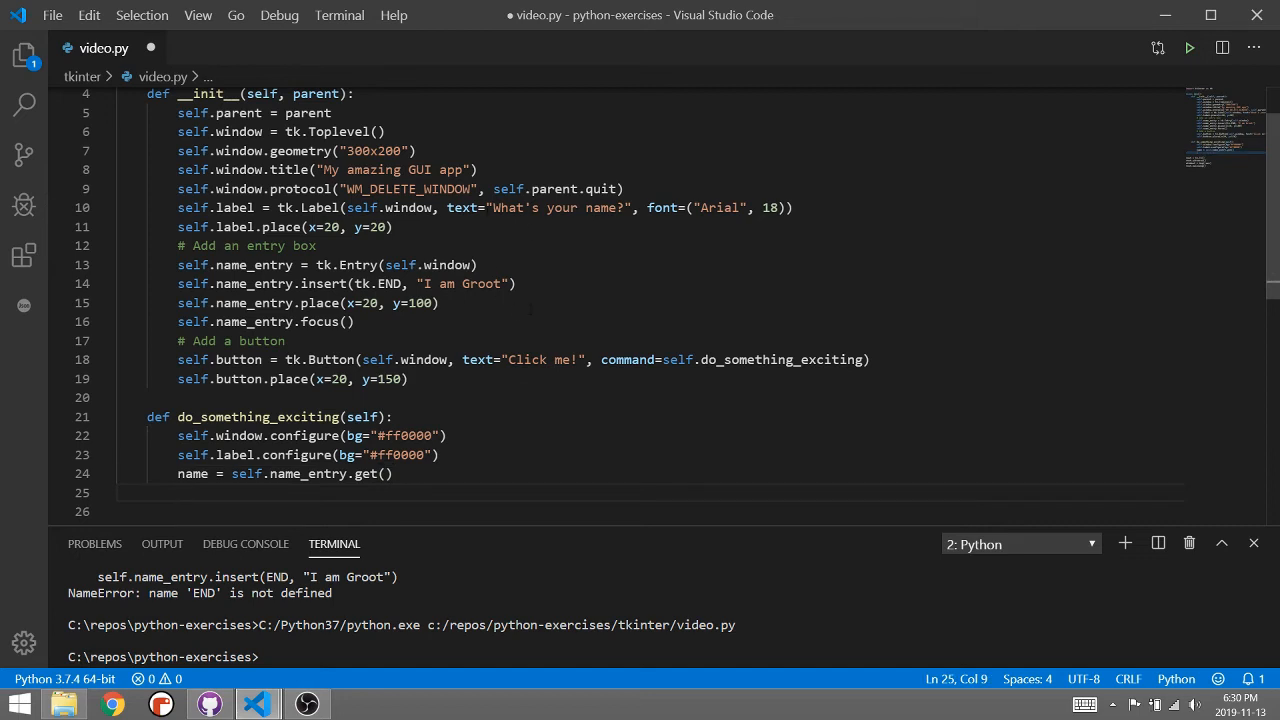
{"action": "type", "text": "self.label.configure(text="}
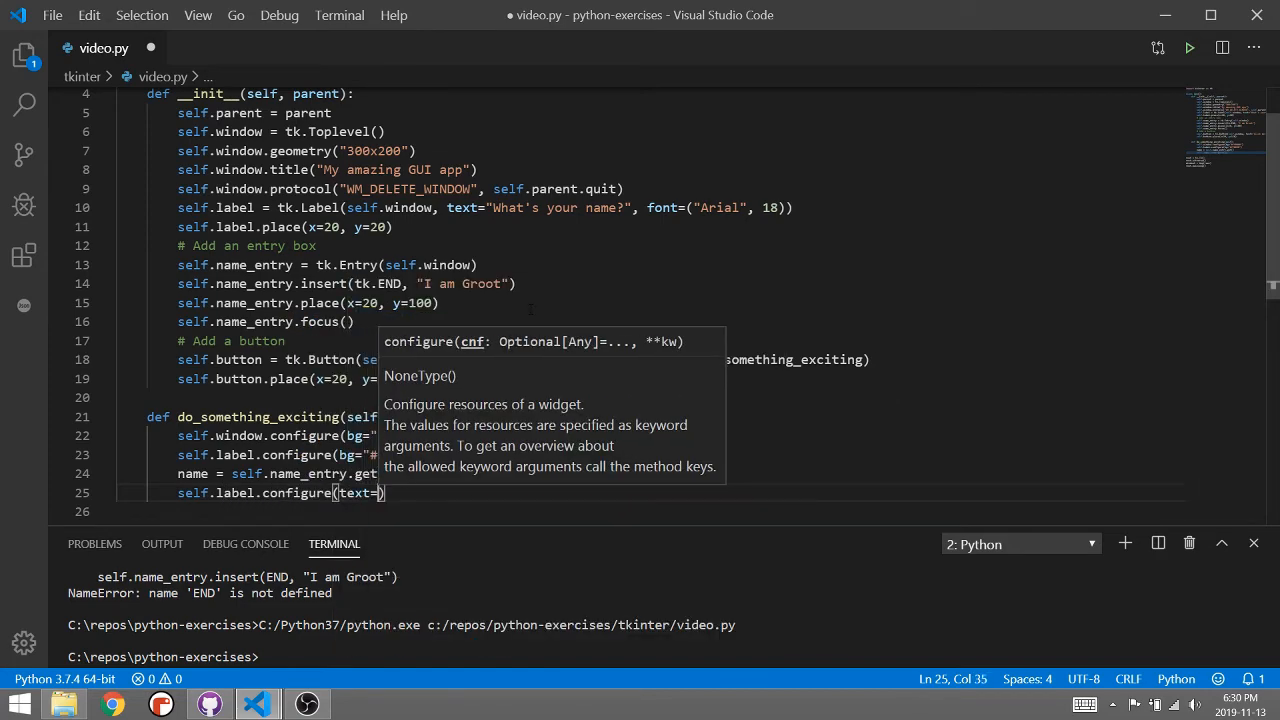
Step: Add welcome = f"Welcome, {name}!" feeding self.label.configure(text=welcome) and rerun the script
{"action": "type", "text": "welcome"}
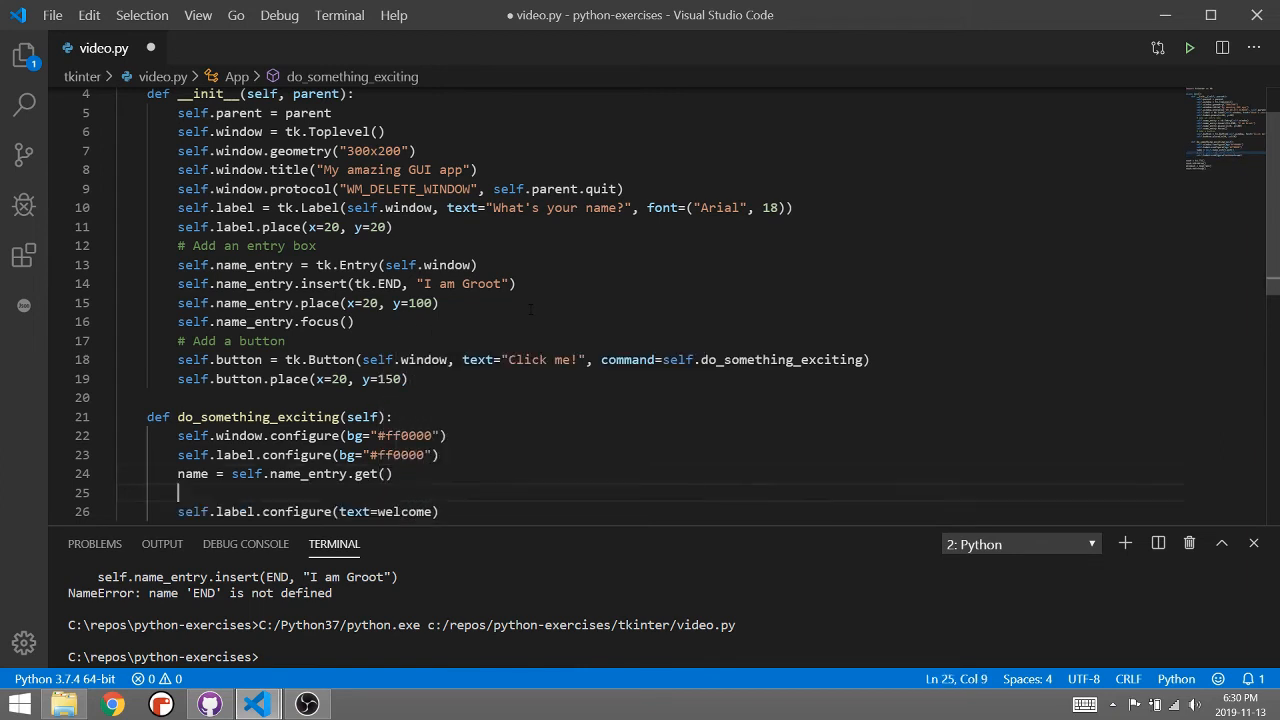
{"action": "type", "text": "welcome ="}
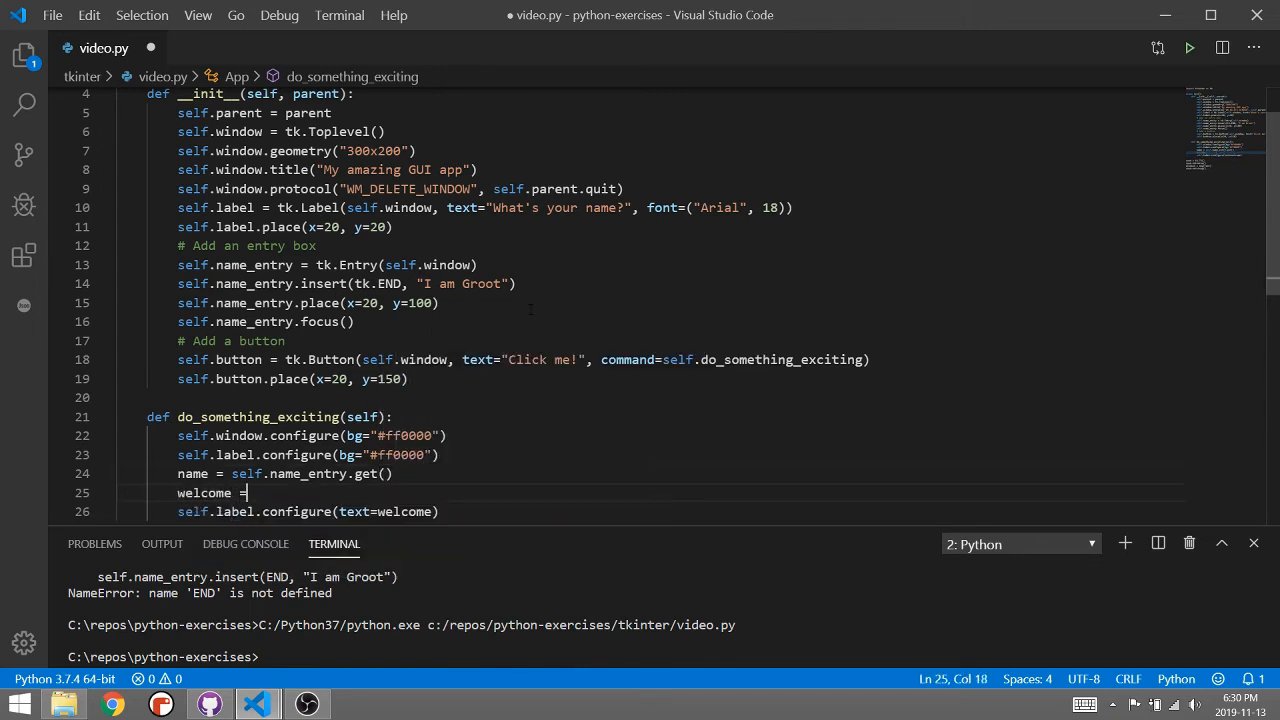
{"action": "type", "text": "f\"\""}
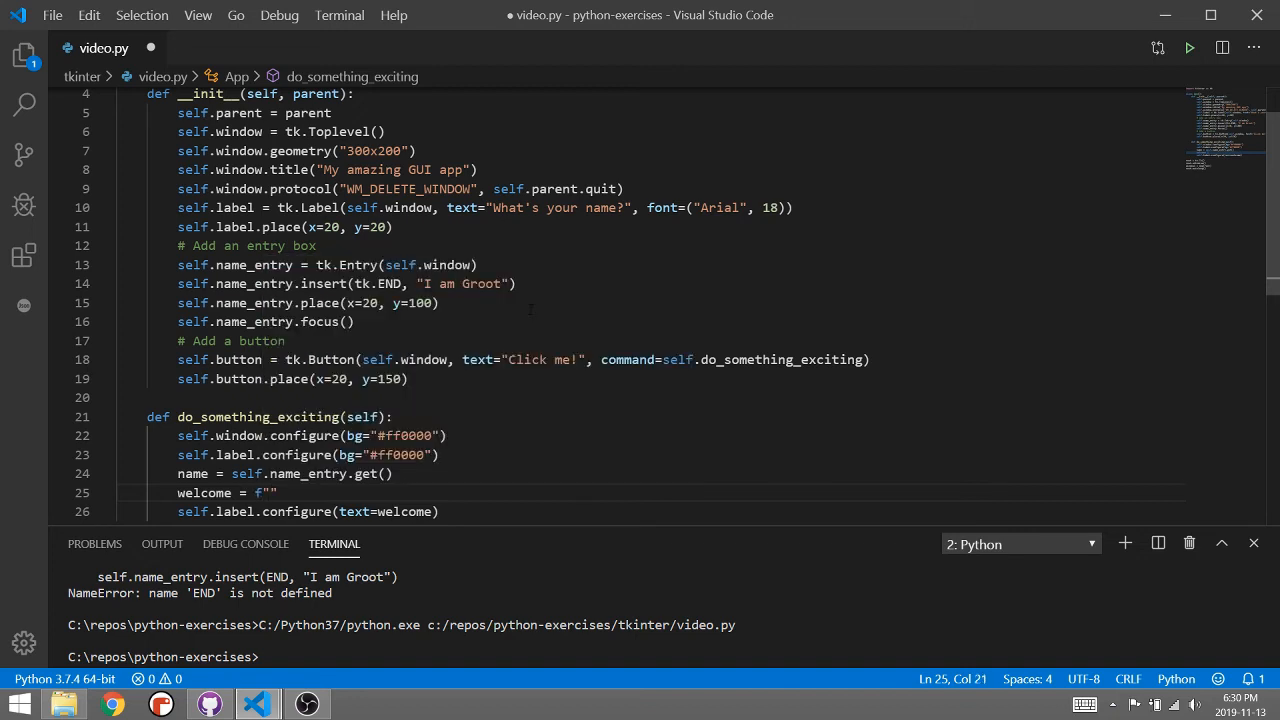
{"action": "type", "text": "Welcome, {name"}
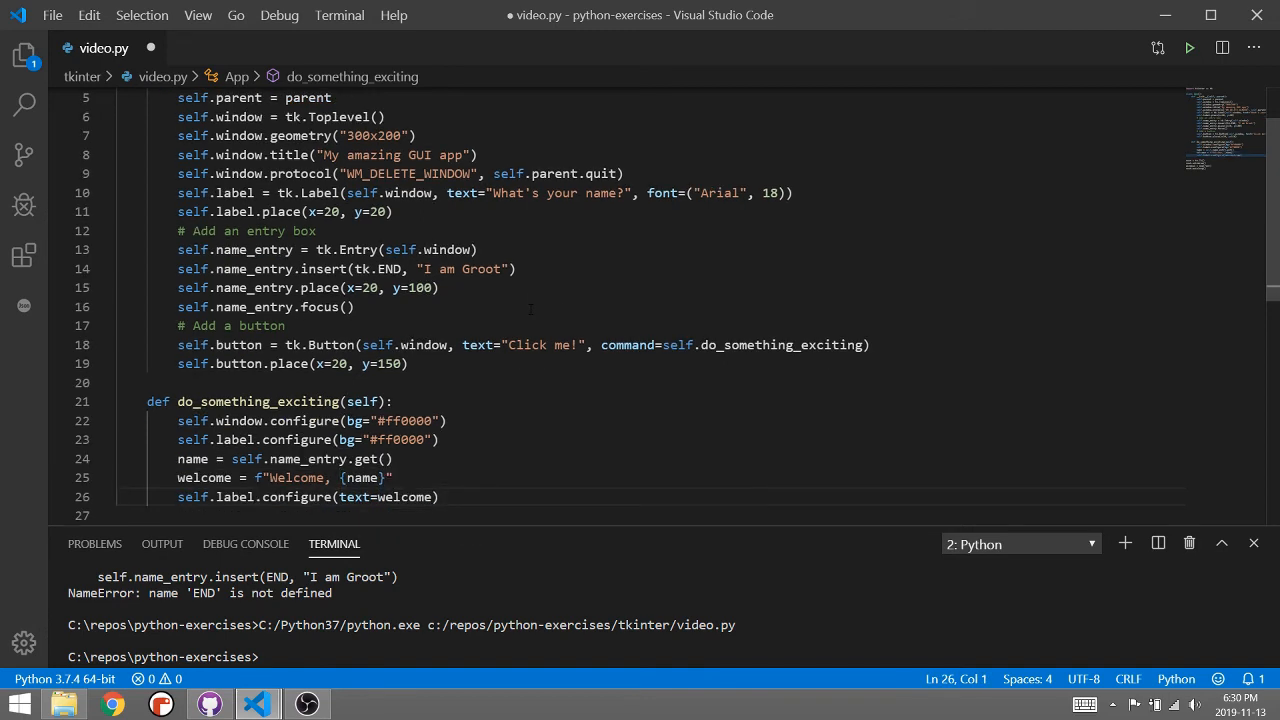
{"action": "type", "text": "!"}
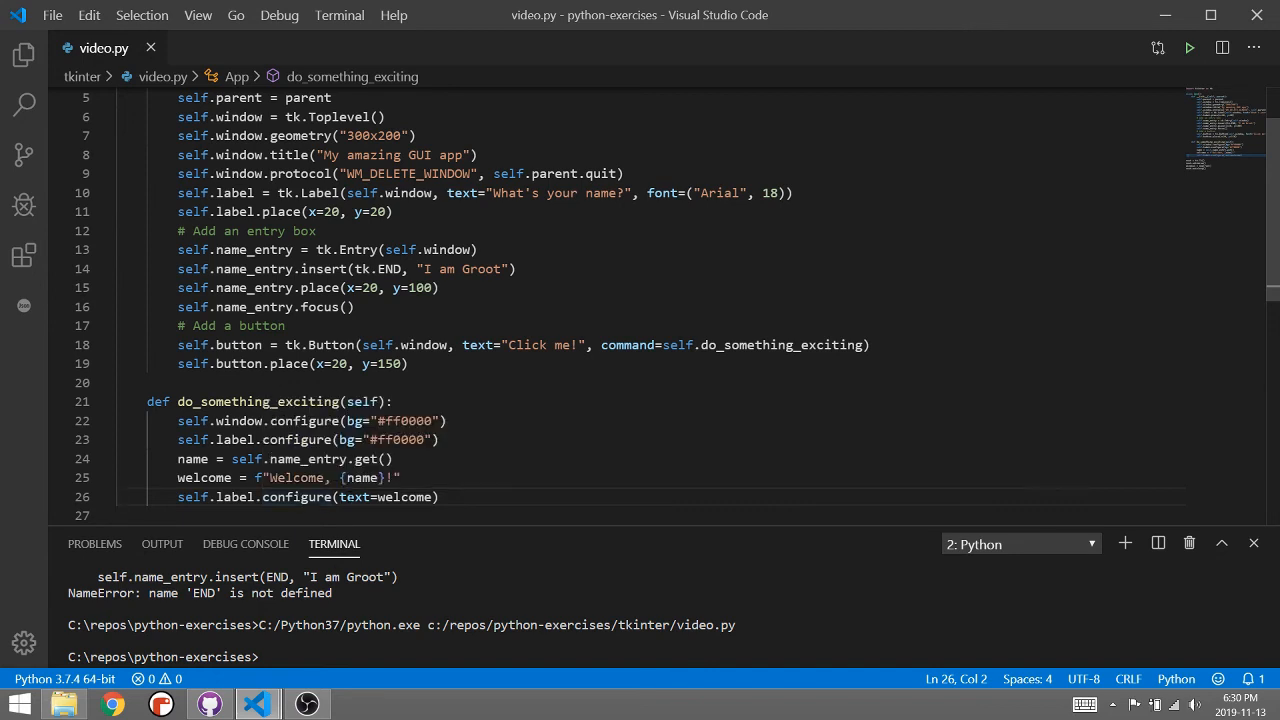
{"action": "double_click", "coordinate": [404, 496]}
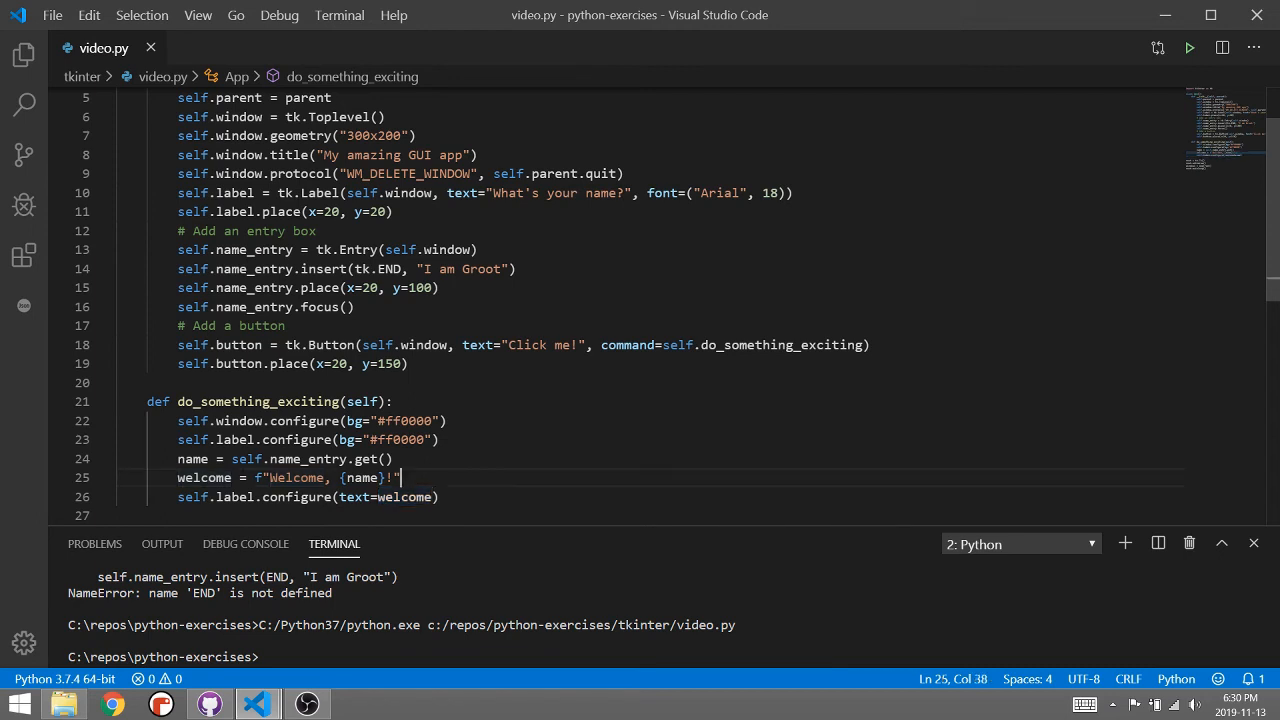
{"action": "right_click", "coordinate": [384, 458]}
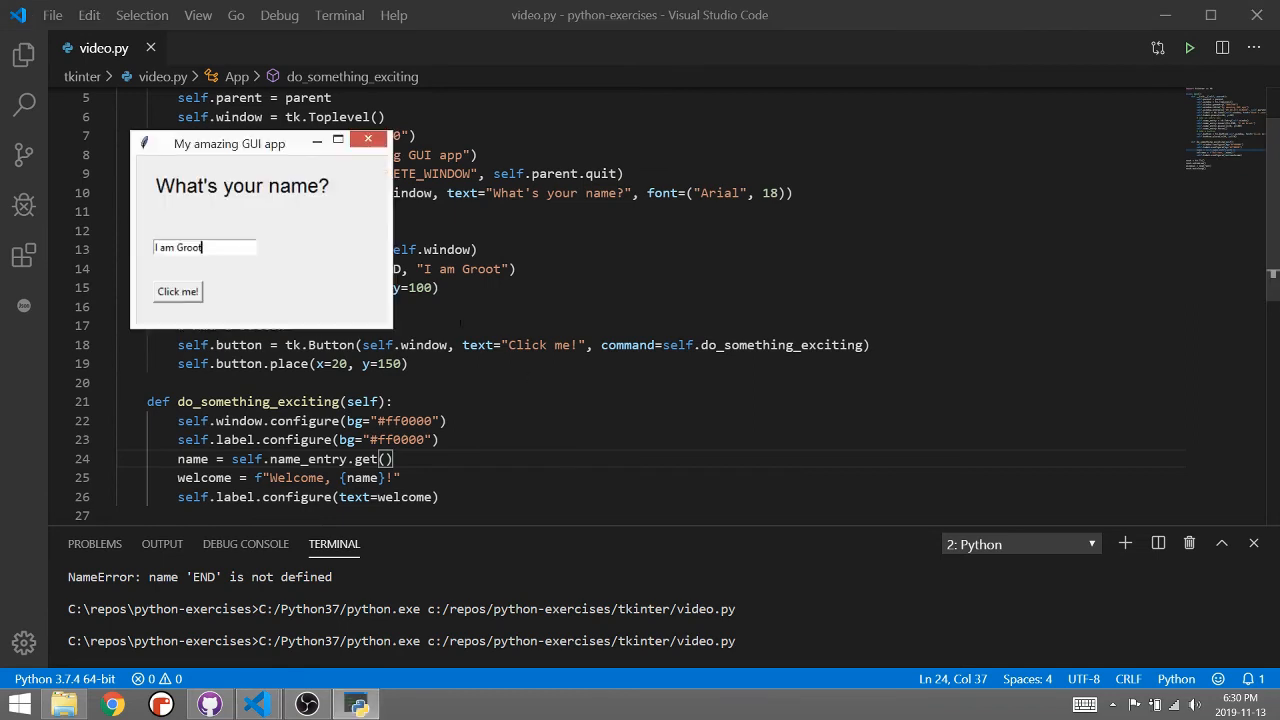
Step: Replace I am Groot with Mr Baumgarten and submit, showing 'Welcome, Mr Baumgarten!' on a red window
{"action": "double_click", "coordinate": [178, 248]}
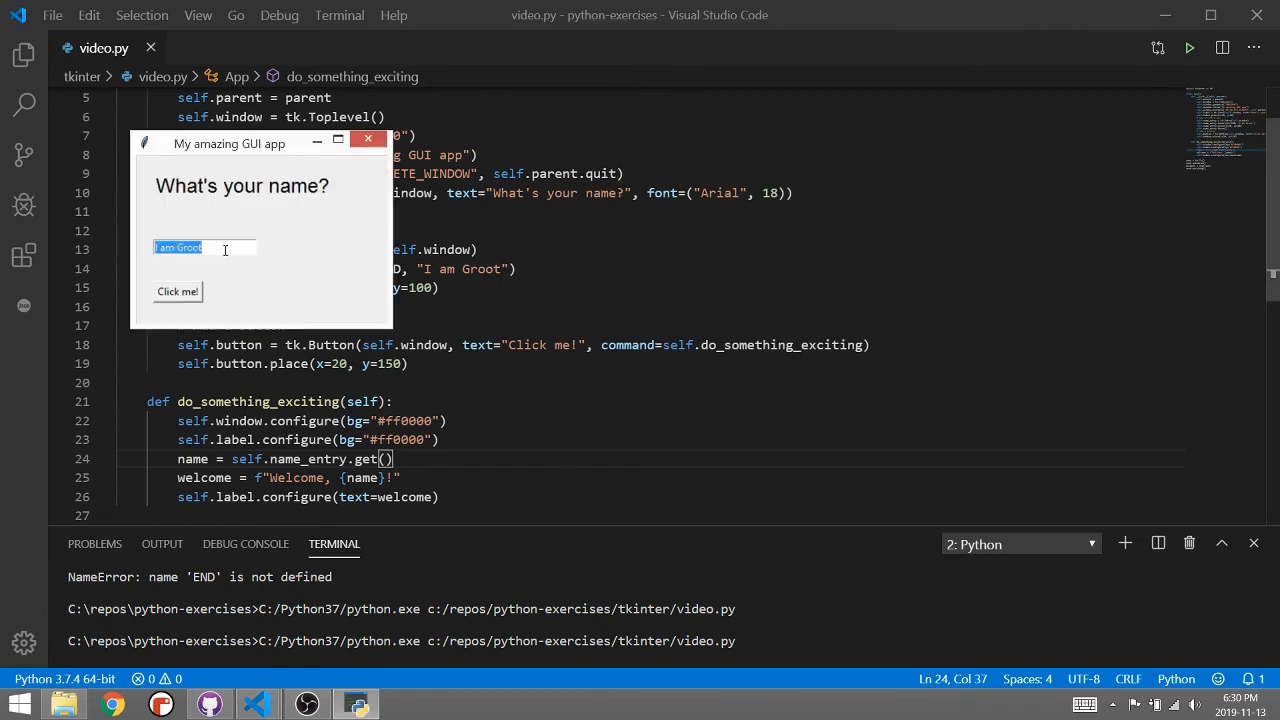
{"action": "type", "text": "Mr Bau"}
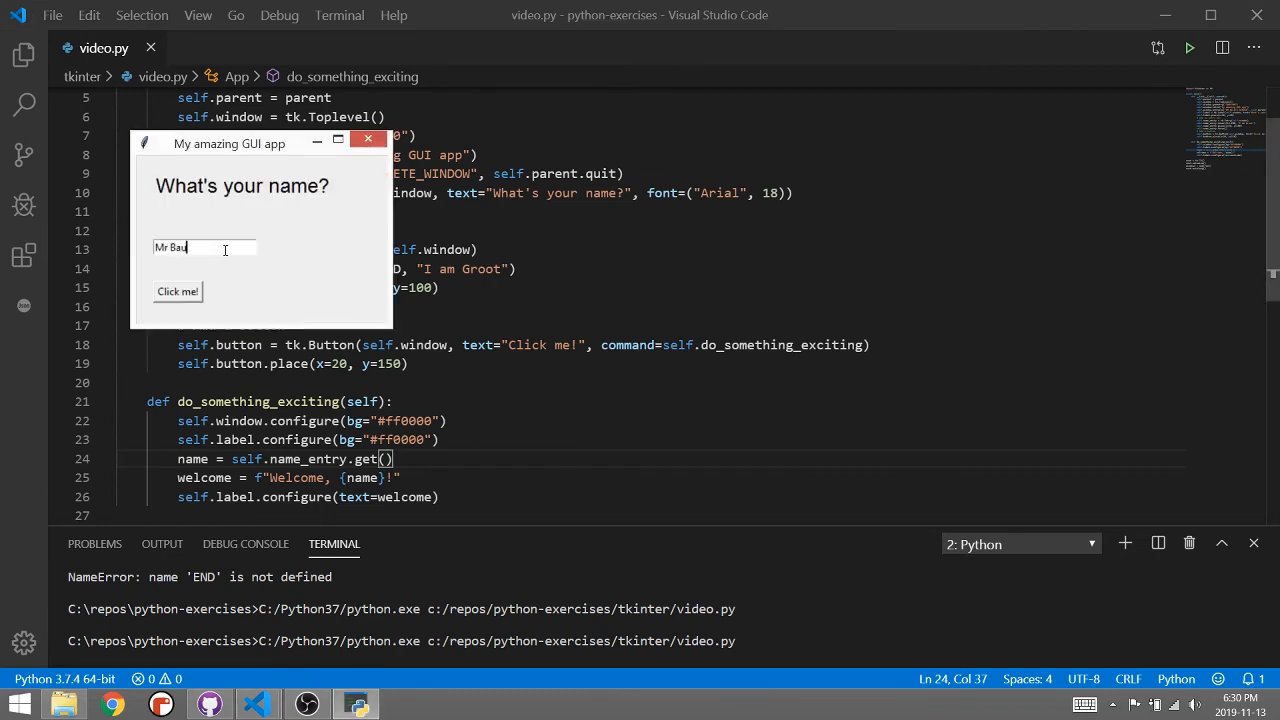
{"action": "type", "text": "mgarten"}
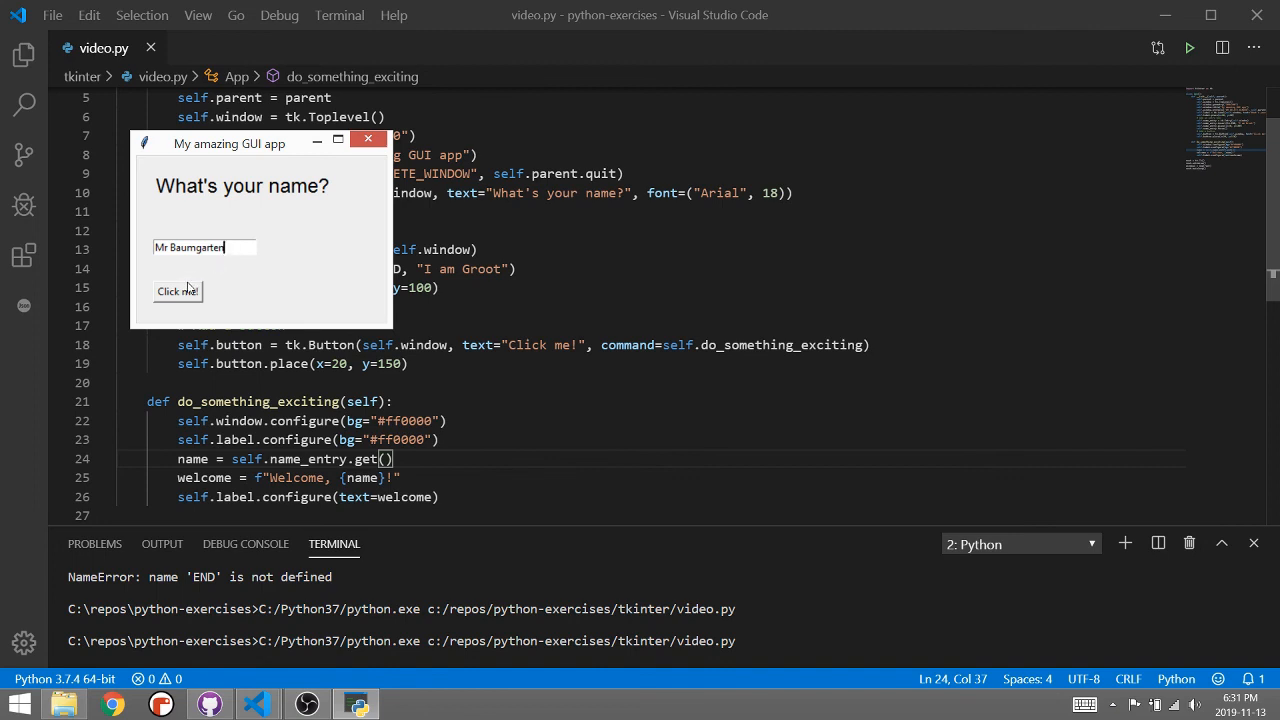
{"action": "left_click", "coordinate": [176, 292]}
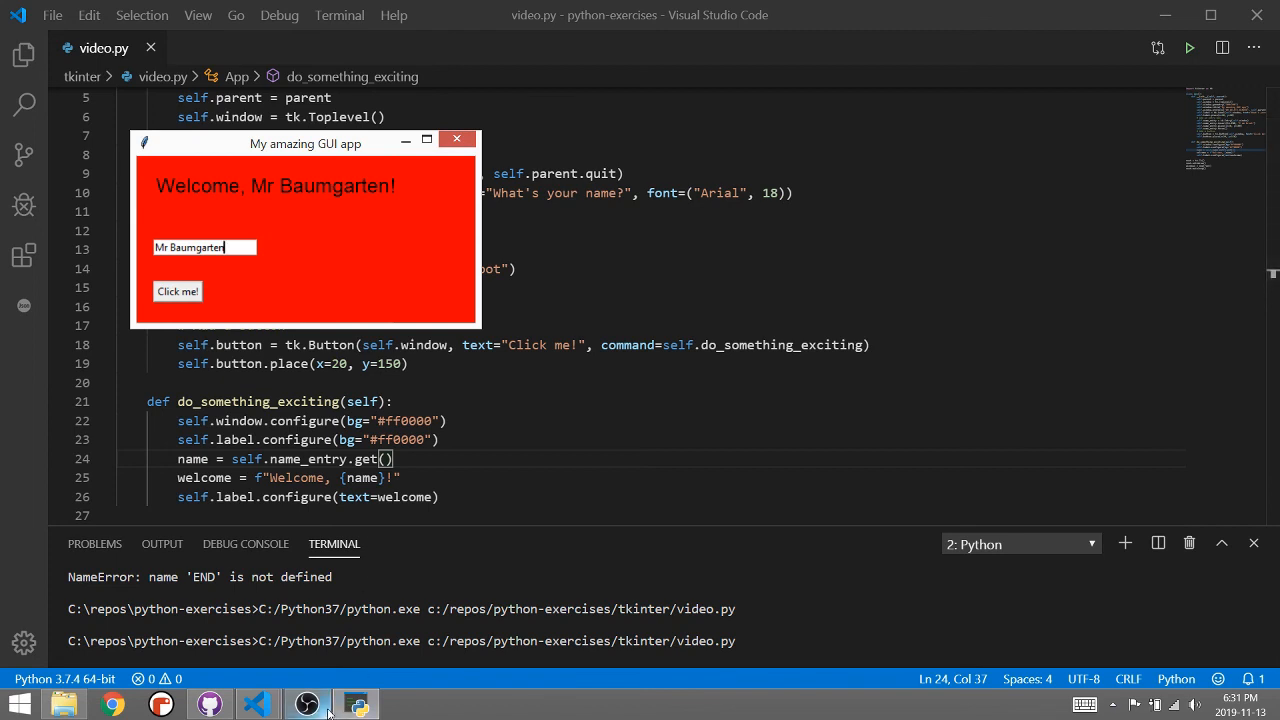
{"action": "left_click", "coordinate": [308, 704]}
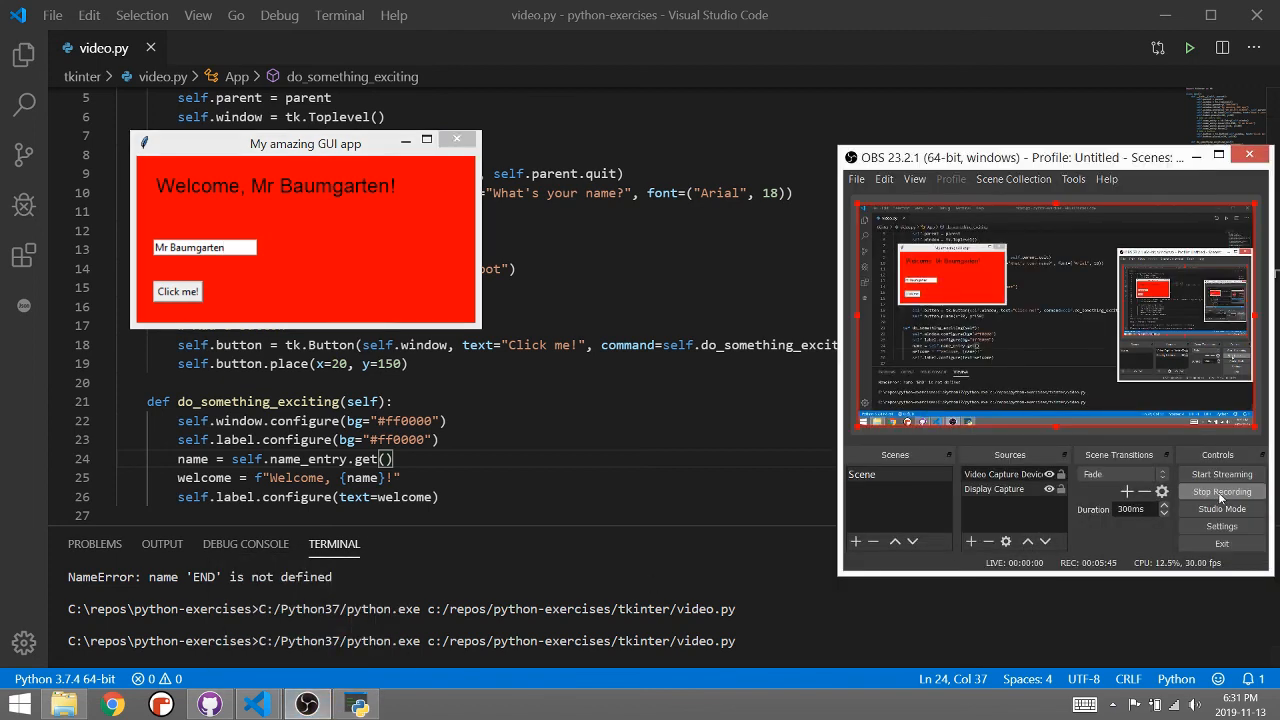